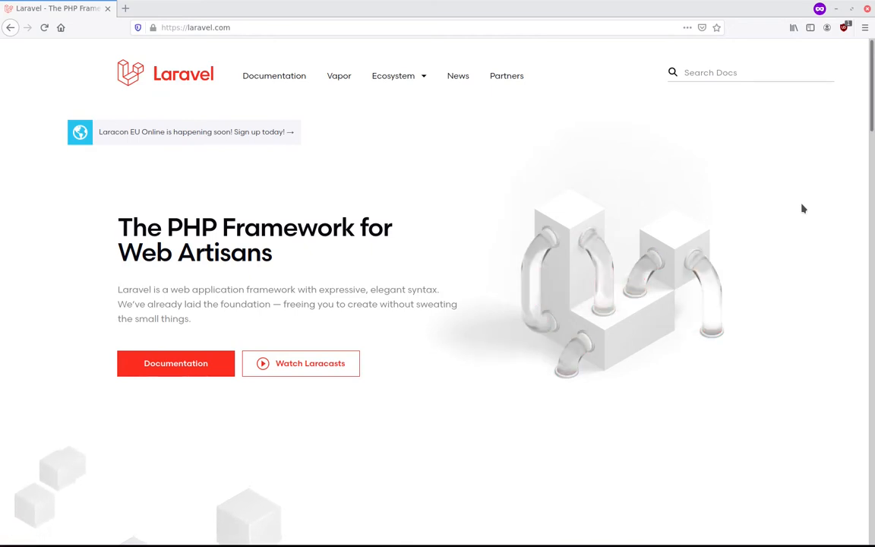
{"action": "mouse_move", "coordinate": [349, 165]}
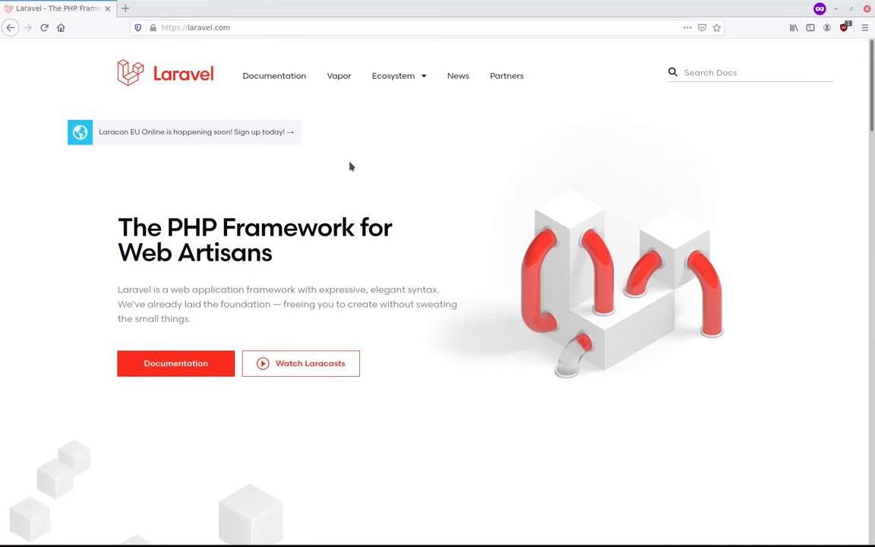
Reach the Getting Started On Linux section of the Laravel docs showing the project-creation command.
{"action": "left_click", "coordinate": [273, 76]}
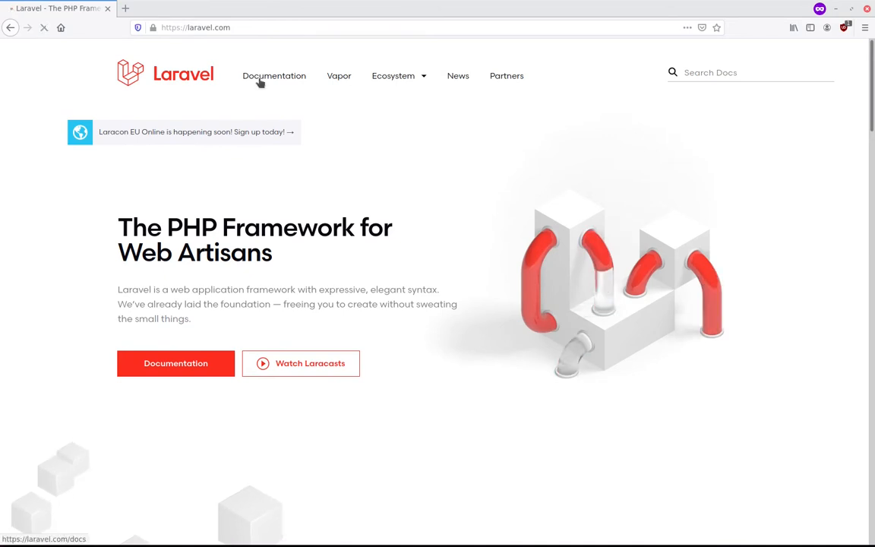
{"action": "left_click", "coordinate": [273, 76]}
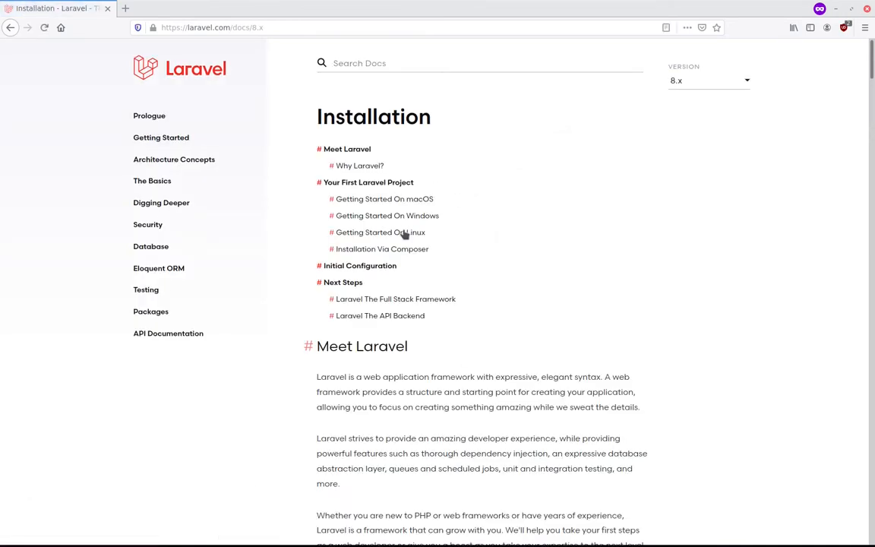
{"action": "left_click", "coordinate": [380, 231]}
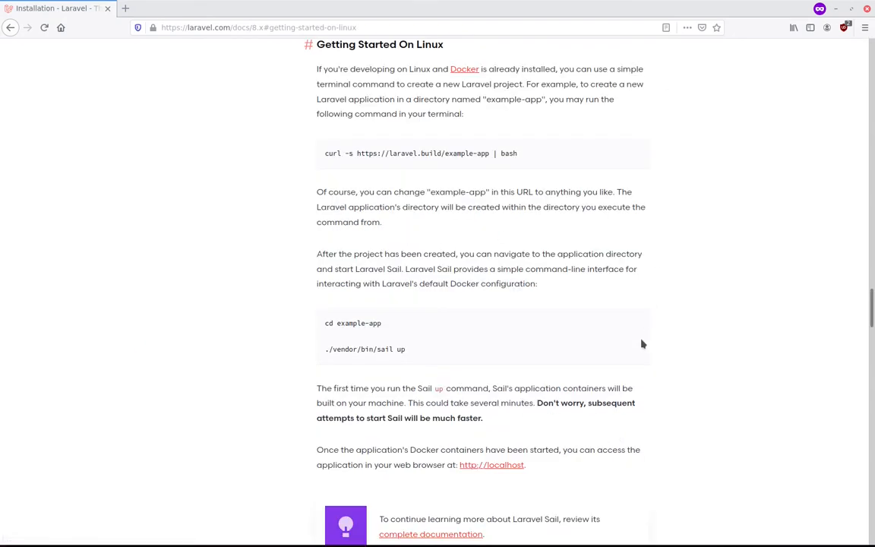
{"action": "scroll", "scroll_direction": "down", "scroll_amount": 3}
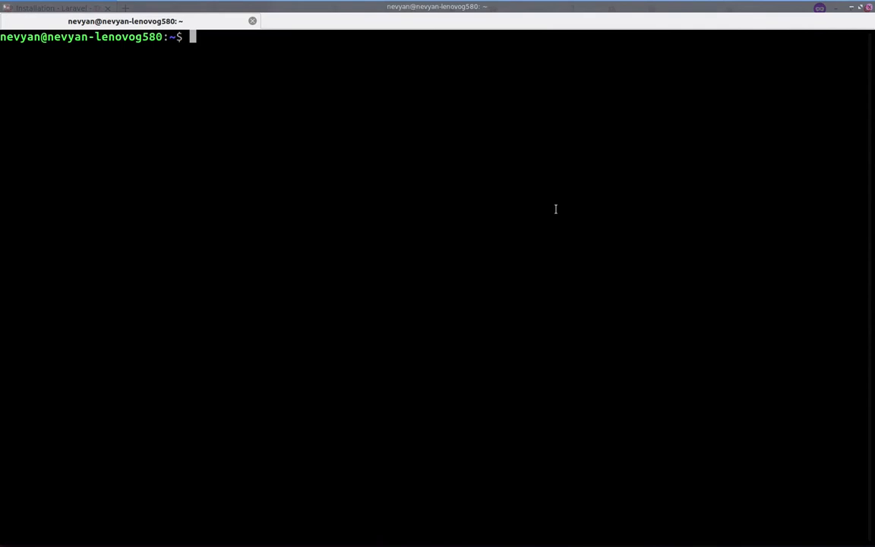
Run 'sudo apt install composer' to install Composer.
{"action": "type", "text": "sudo apt ins"}
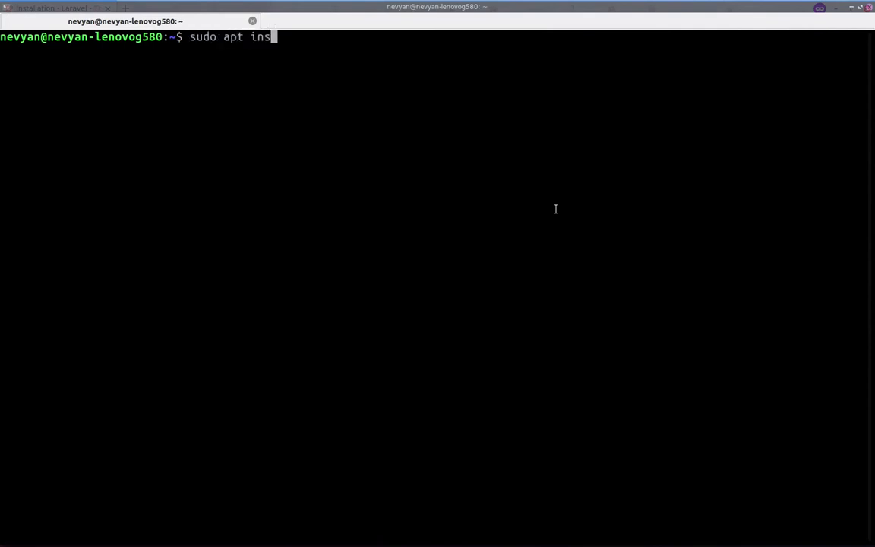
{"action": "type", "text": "tall composer"}
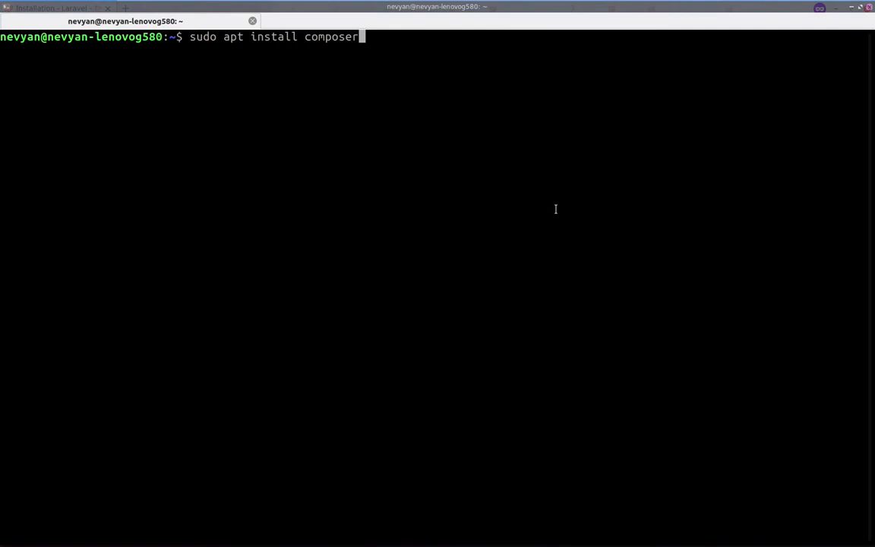
{"action": "key", "text": "Return"}
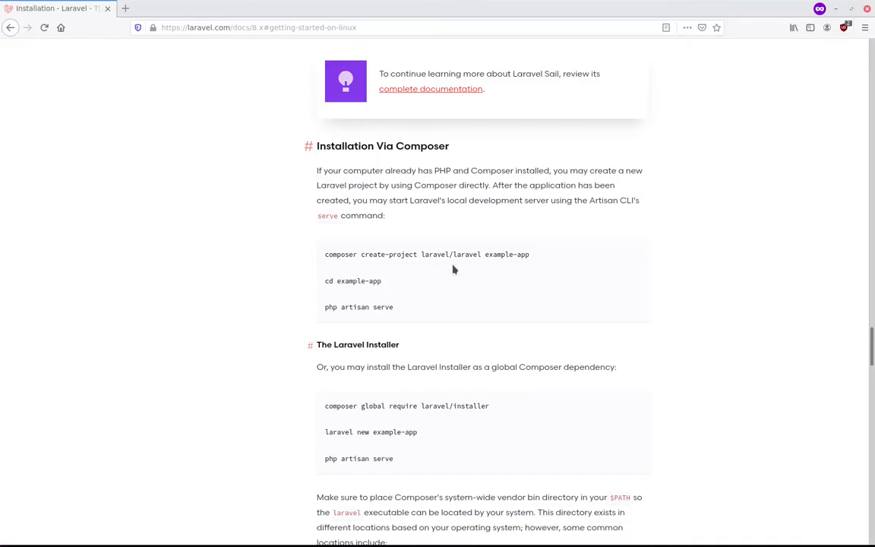
{"action": "mouse_move", "coordinate": [439, 268]}
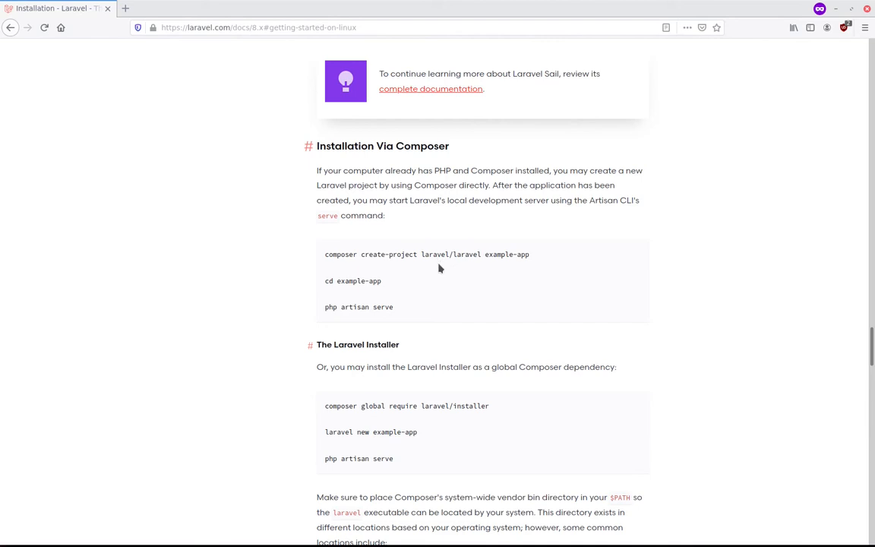
{"action": "mouse_move", "coordinate": [434, 266]}
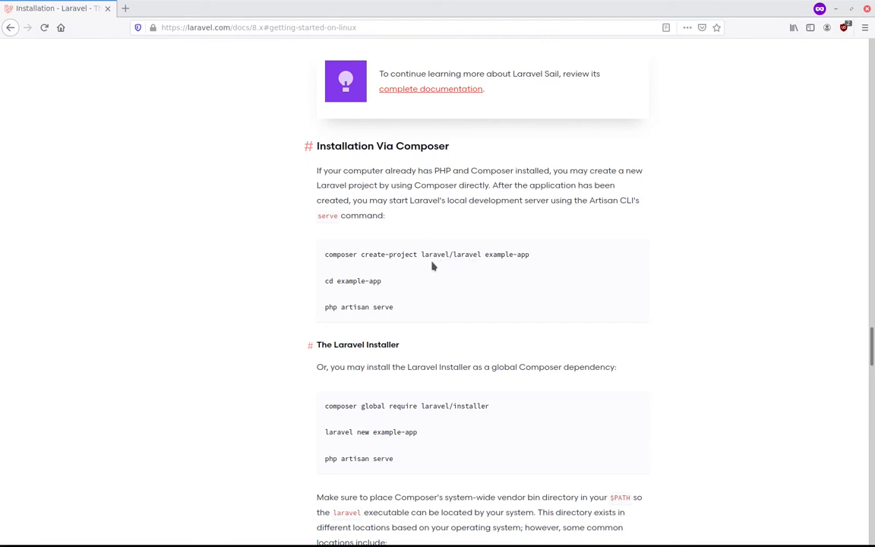
{"action": "mouse_move", "coordinate": [416, 257]}
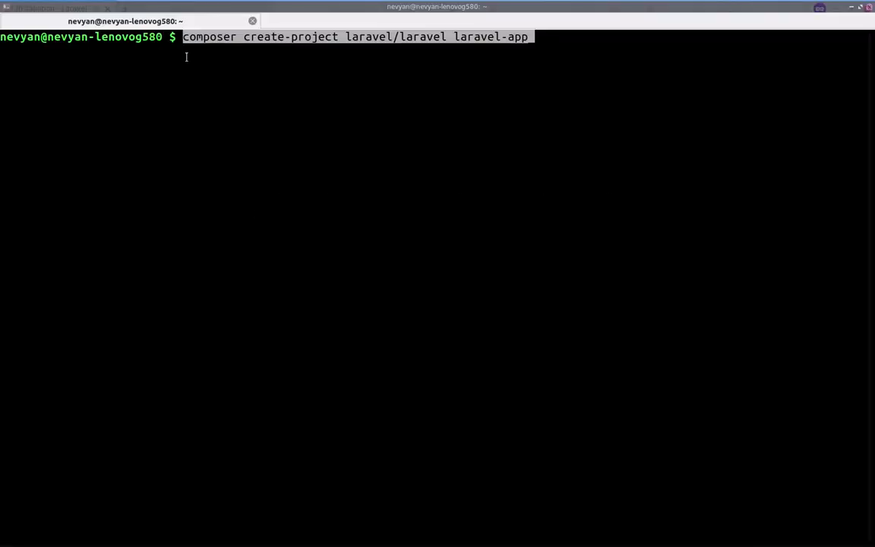
{"action": "mouse_move", "coordinate": [465, 41]}
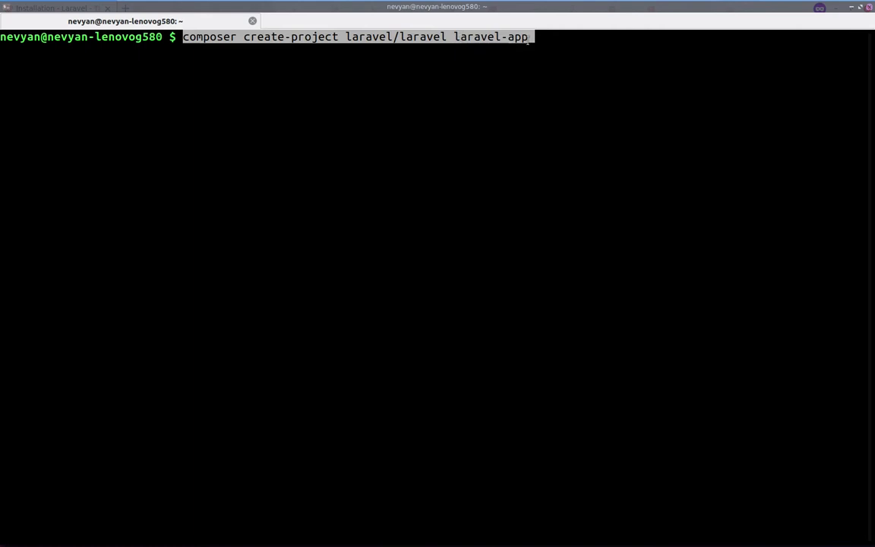
{"action": "mouse_move", "coordinate": [574, 94]}
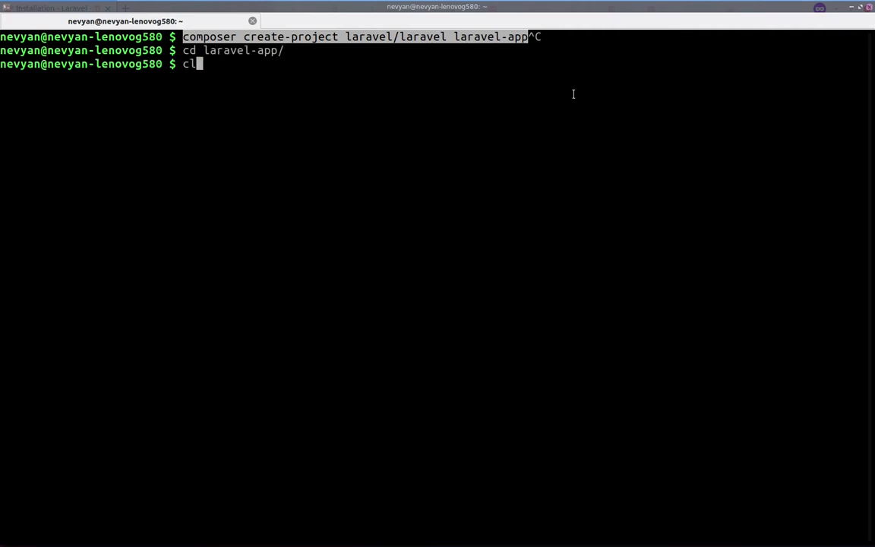
Enter the laravel-app folder and launch it in the editor with 'code .'.
{"action": "key", "text": "Return"}
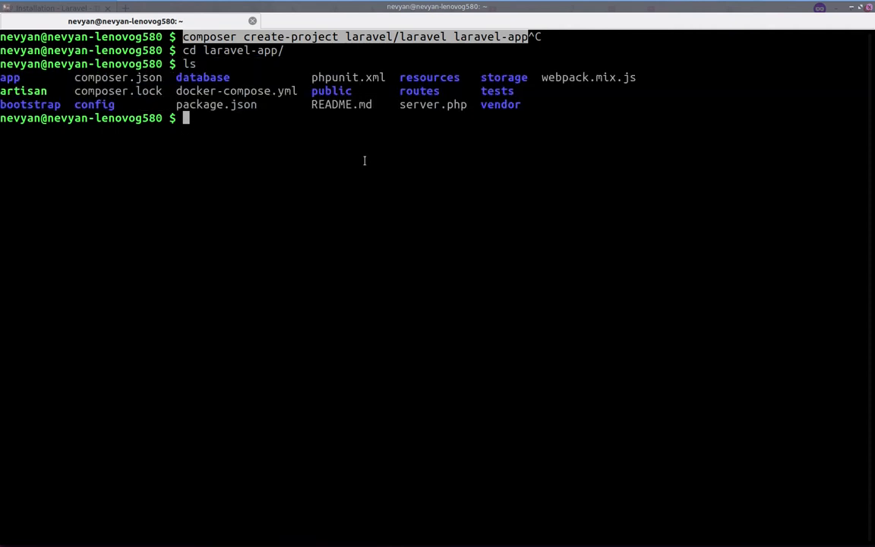
{"action": "mouse_move", "coordinate": [541, 161]}
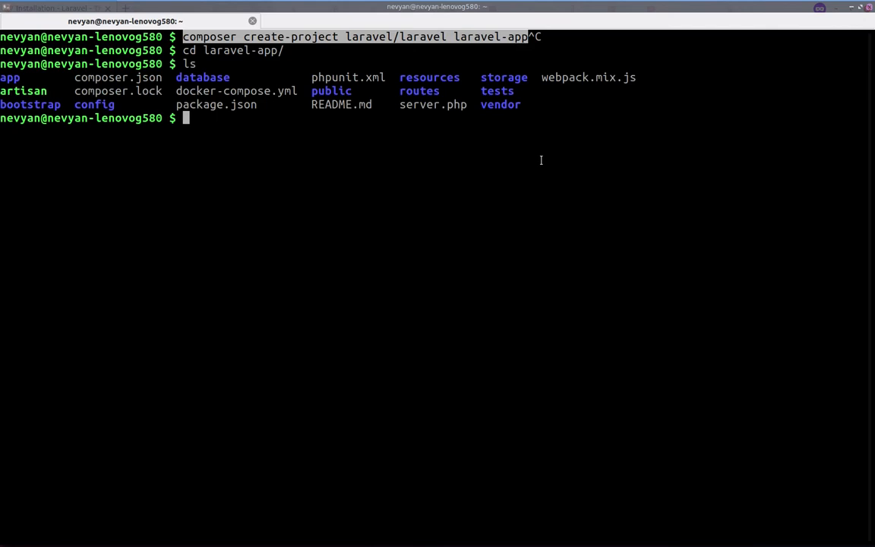
{"action": "type", "text": "code ."}
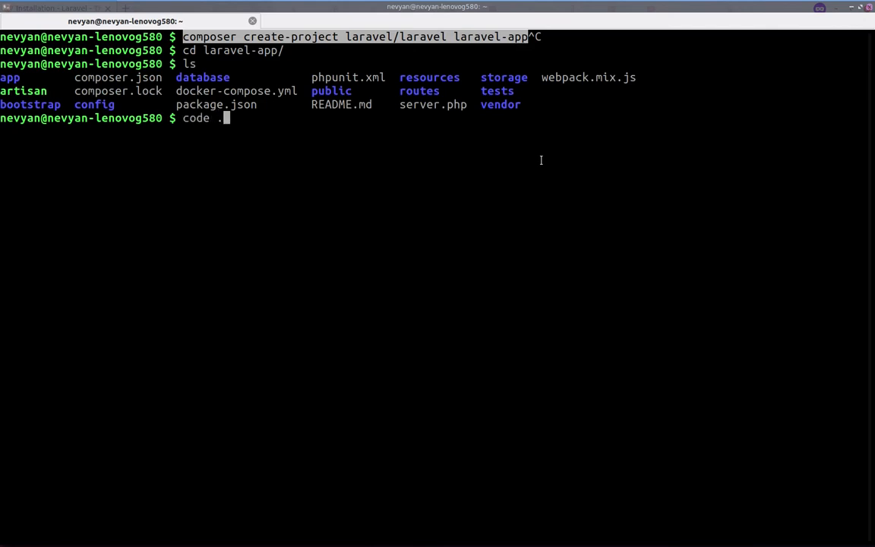
{"action": "key", "text": "Return"}
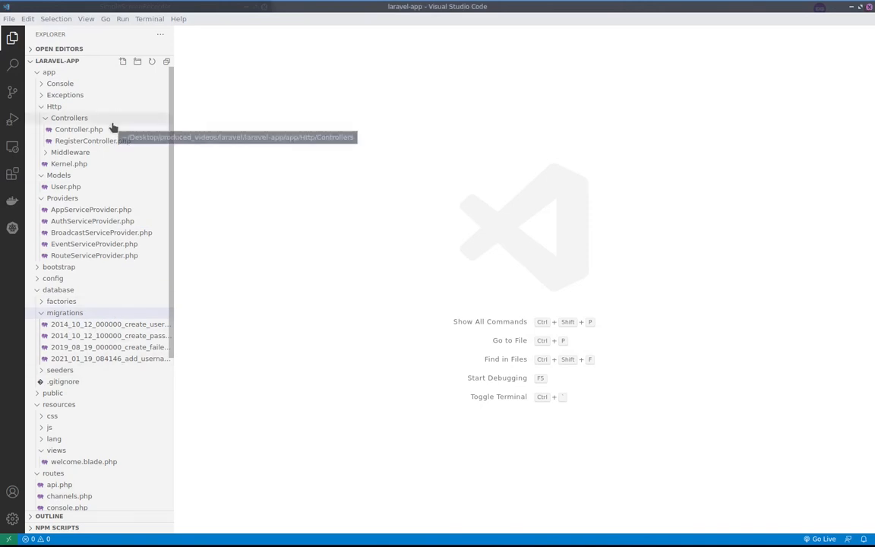
{"action": "mouse_move", "coordinate": [161, 225]}
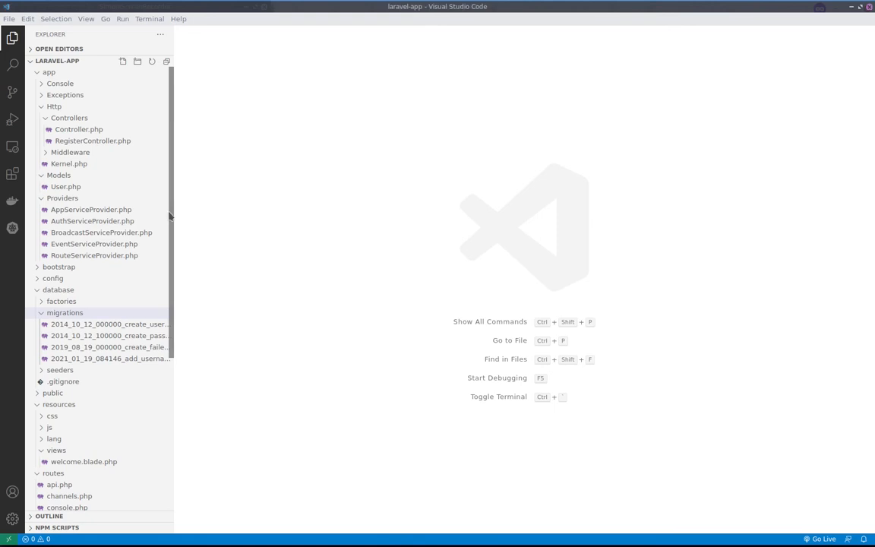
{"action": "mouse_move", "coordinate": [152, 185]}
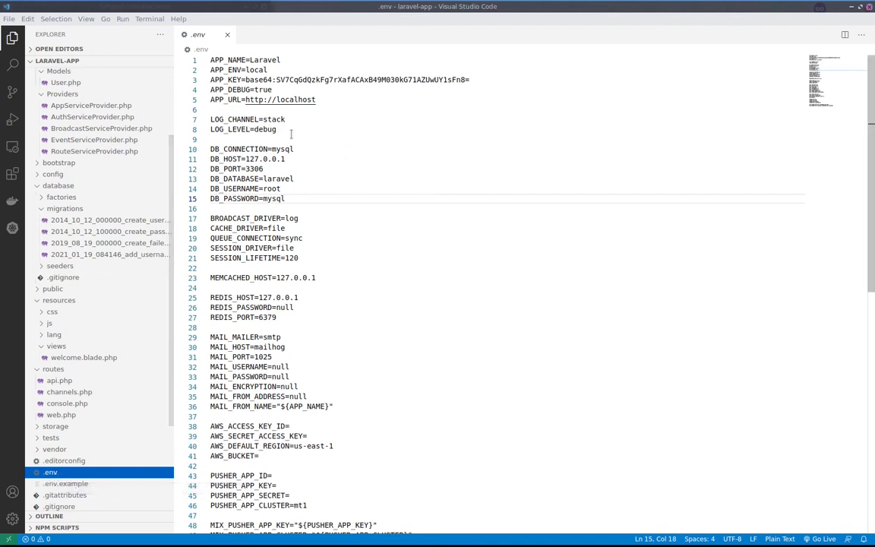
{"action": "left_click_drag", "start_coordinate": [209, 149], "coordinate": [286, 198]}
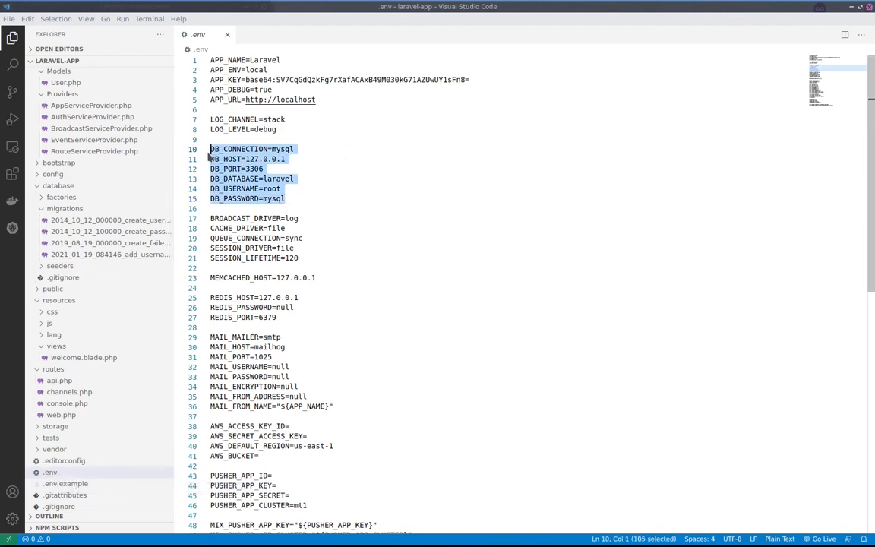
{"action": "left_click", "coordinate": [295, 149]}
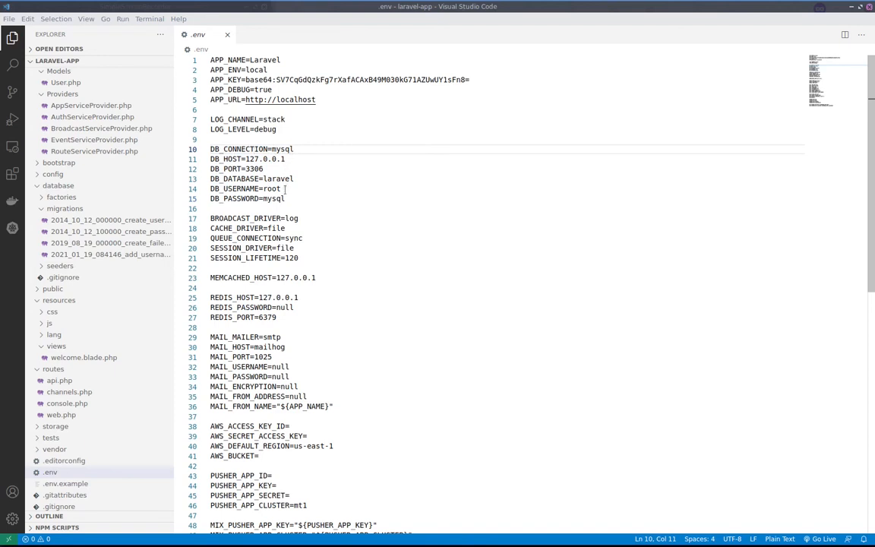
{"action": "double_click", "coordinate": [273, 197]}
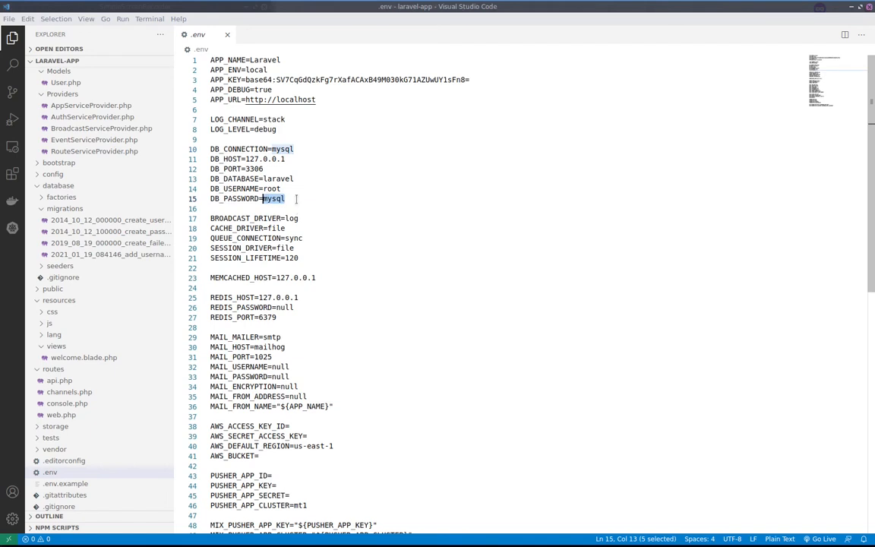
{"action": "mouse_move", "coordinate": [285, 198]}
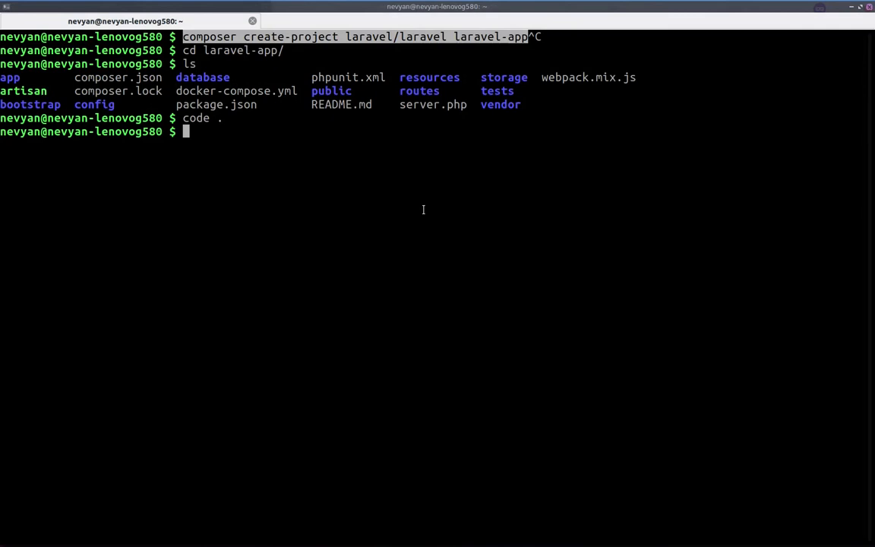
Run 'sudo apt install mysql-server' (already newest version) and clear the screen.
{"action": "type", "text": "sudo apt install"}
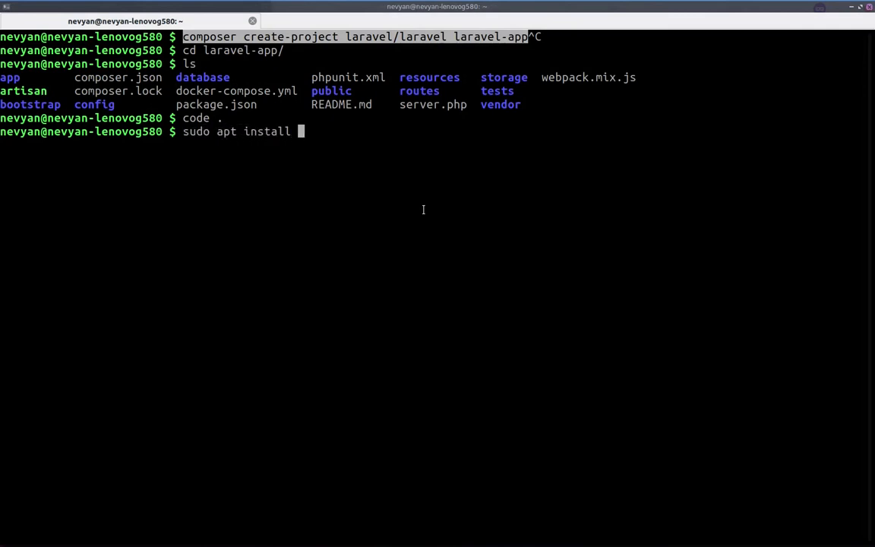
{"action": "type", "text": "mysql-server"}
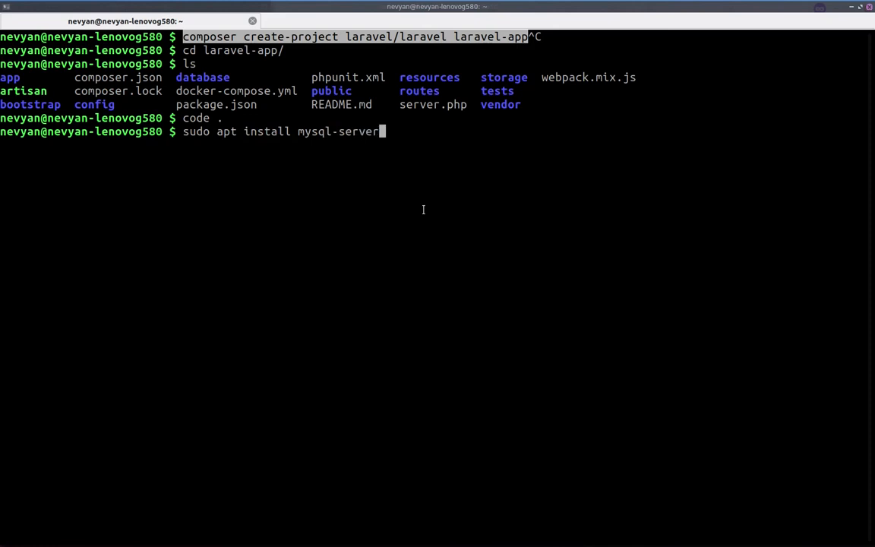
{"action": "key", "text": "Return"}
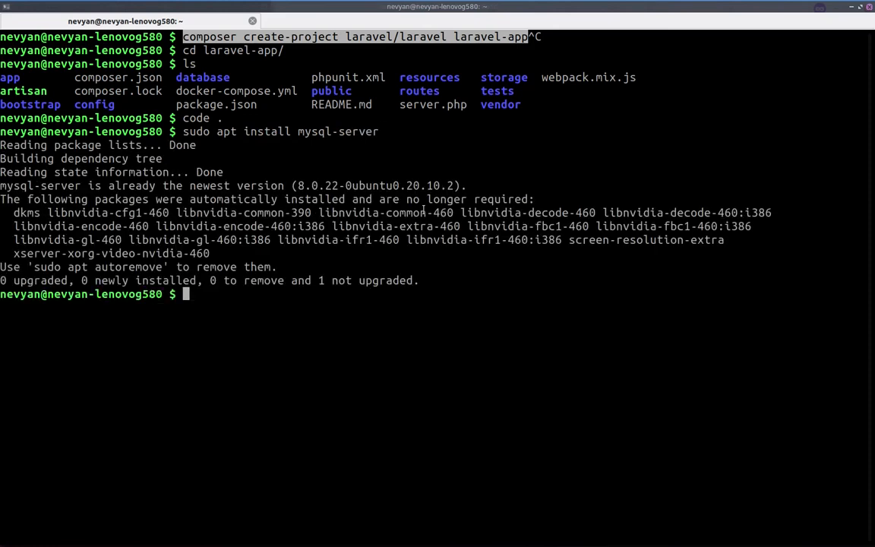
{"action": "key", "text": "ctrl+l"}
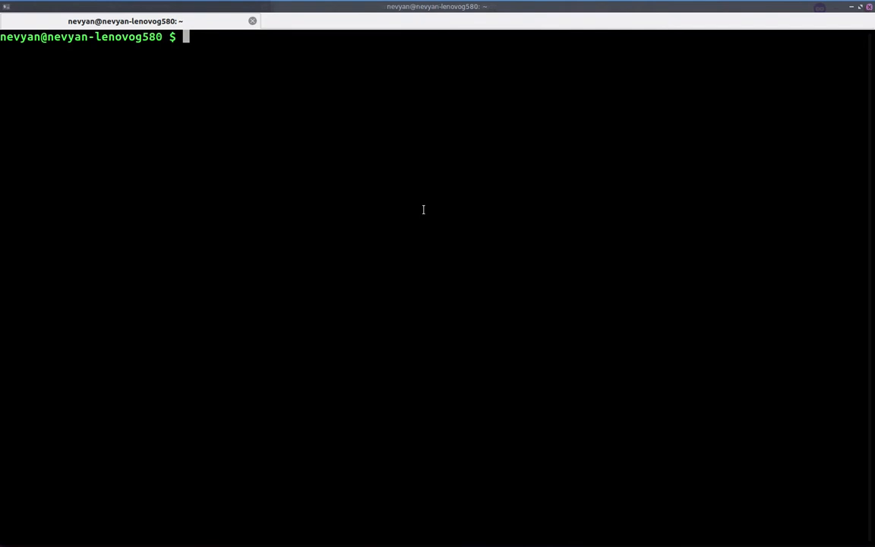
{"action": "mouse_move", "coordinate": [446, 292]}
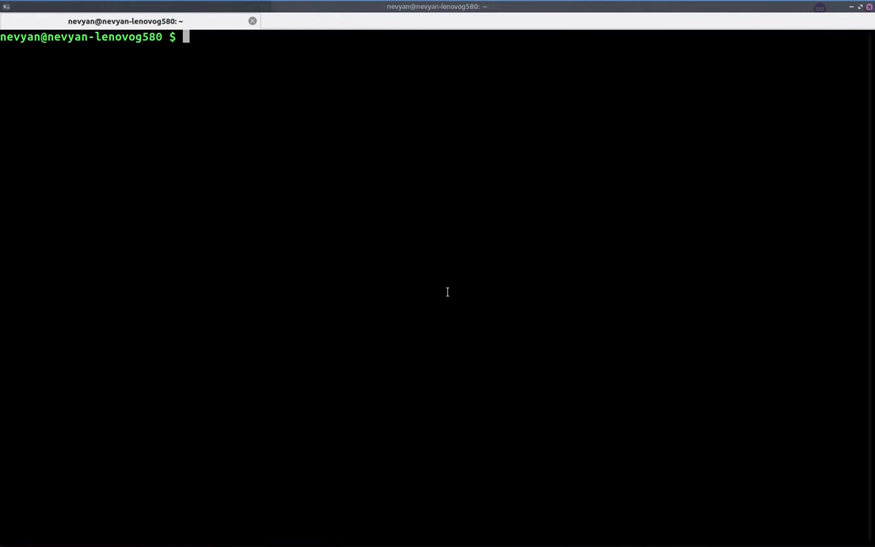
{"action": "mouse_move", "coordinate": [483, 285]}
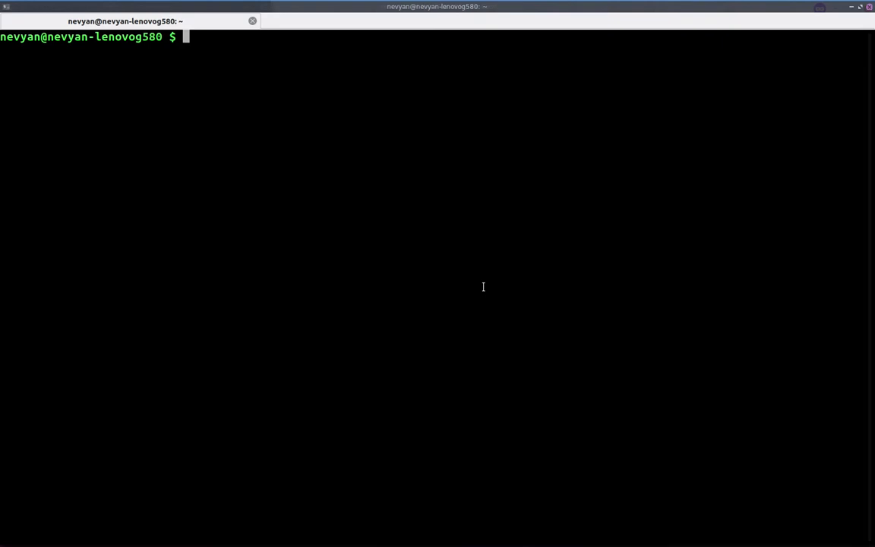
Stop mysql.service, create /var/run/mysqld and give the mysql user ownership of it.
{"action": "type", "text": "sudo systemctl stop mysql.service"}
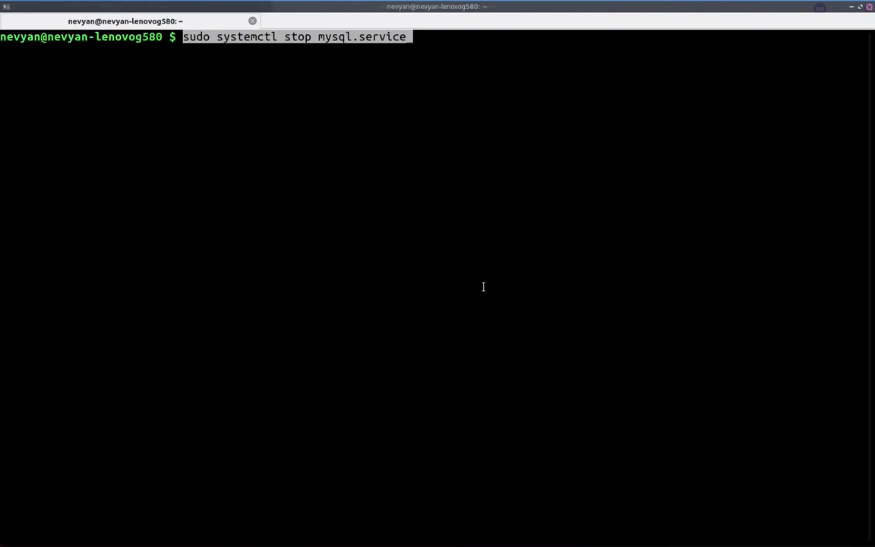
{"action": "key", "text": "Return"}
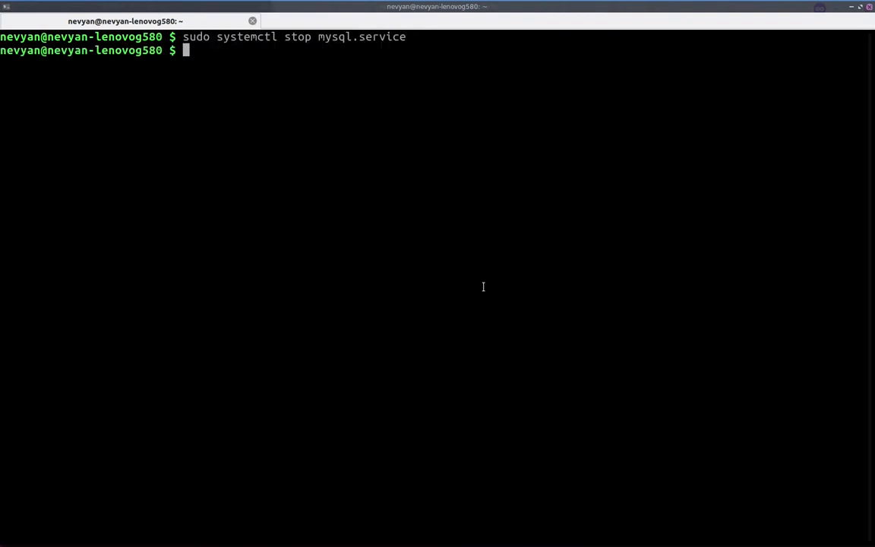
{"action": "mouse_move", "coordinate": [502, 140]}
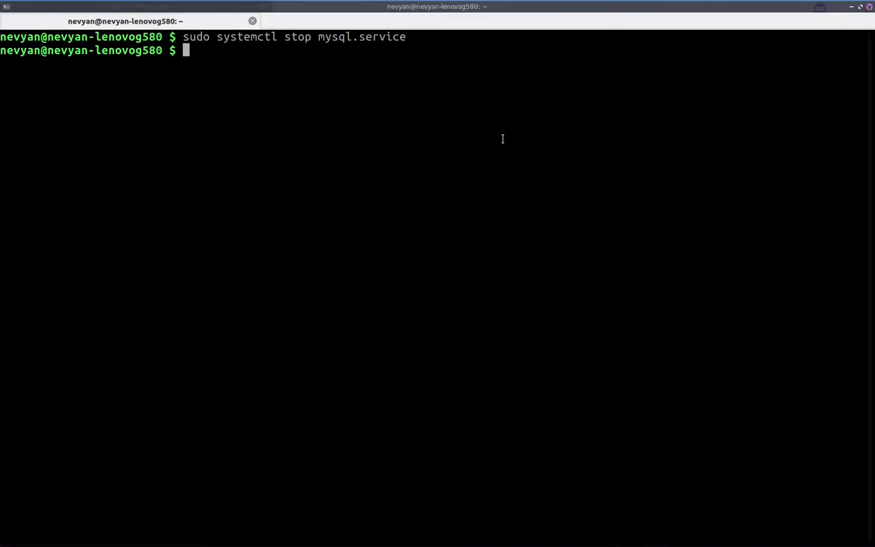
{"action": "type", "text": "sudo mkdir /var/run/mysqld"}
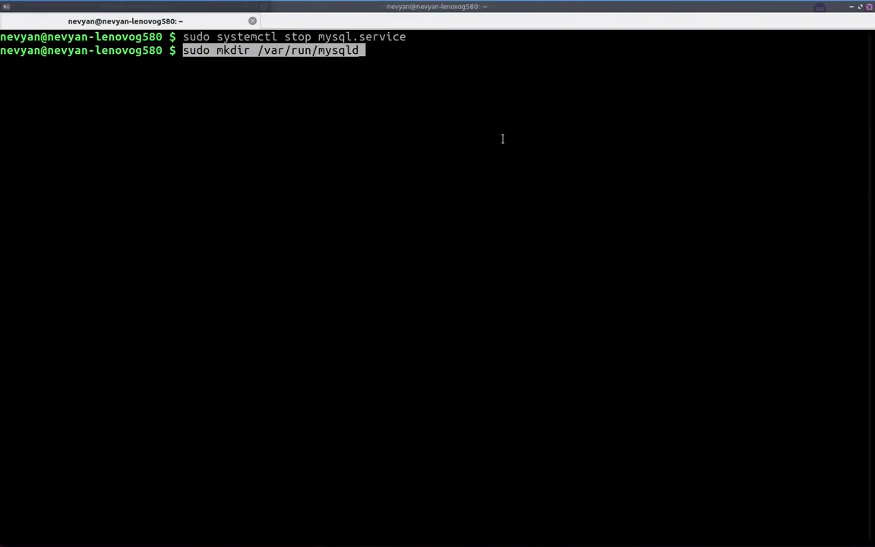
{"action": "key", "text": "Return"}
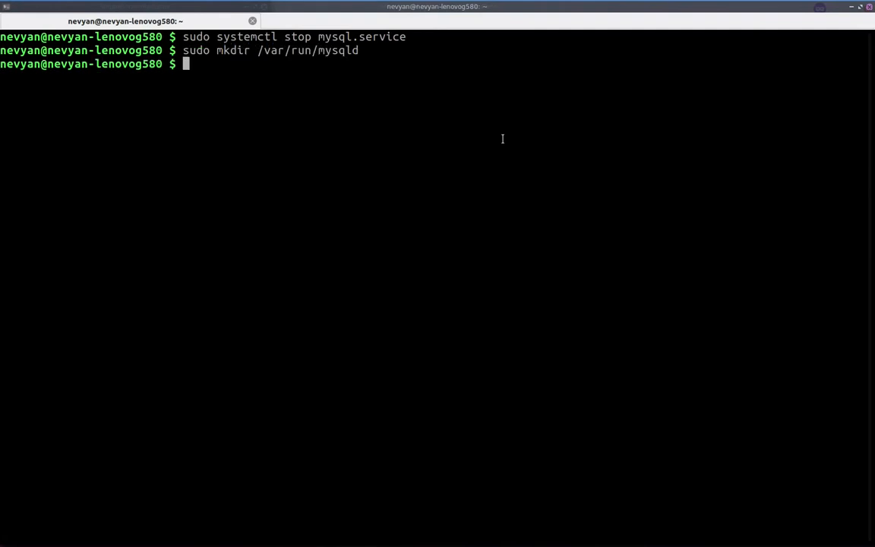
{"action": "mouse_move", "coordinate": [501, 189]}
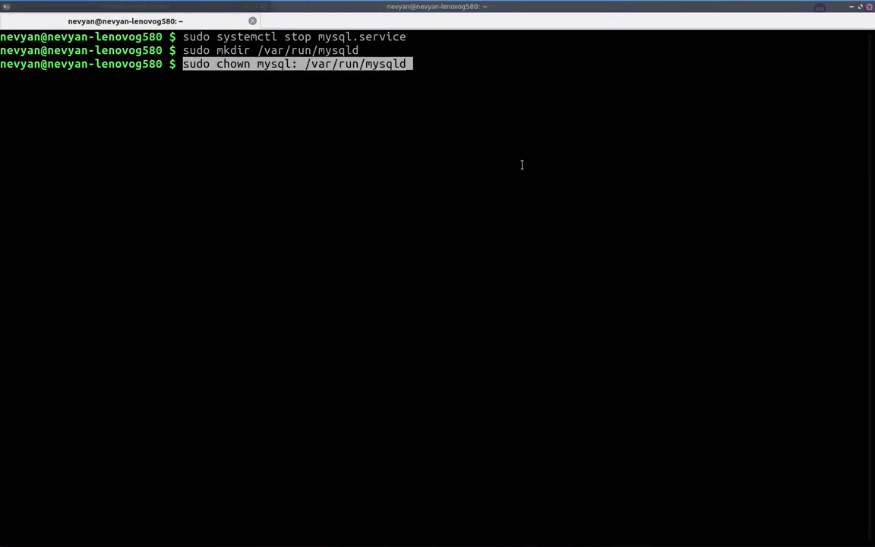
{"action": "mouse_move", "coordinate": [251, 50]}
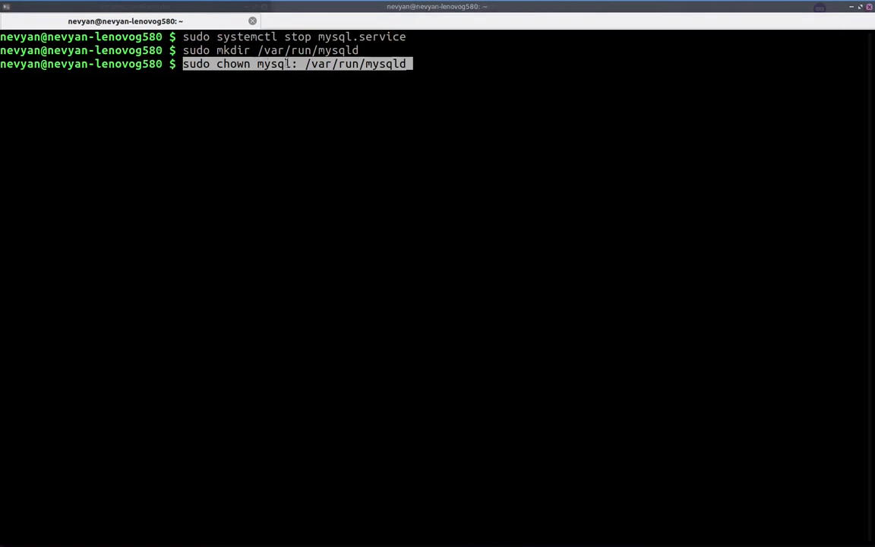
{"action": "key", "text": "Return"}
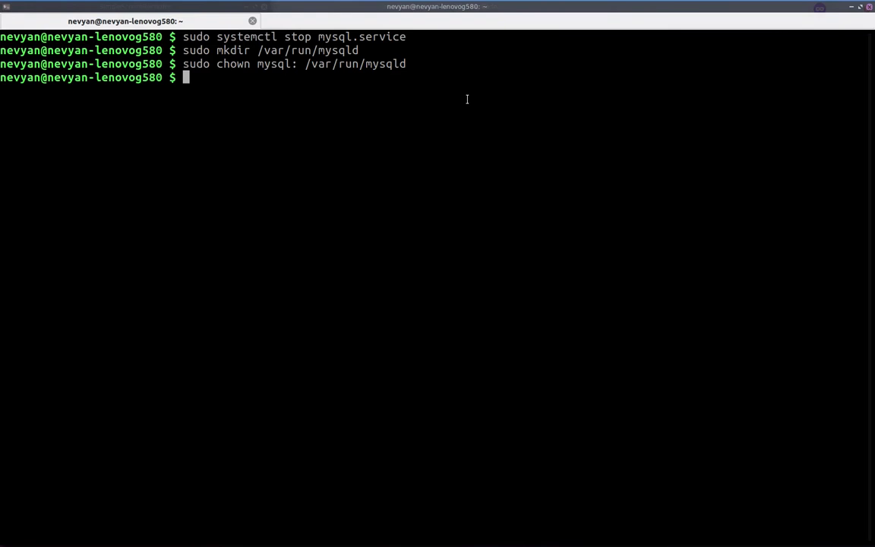
Start mysqld_safe with --skip-grant-tables --skip-networking in the background.
{"action": "type", "text": "sudo mysqld_safe --skip-grant-tables --skip-networking &"}
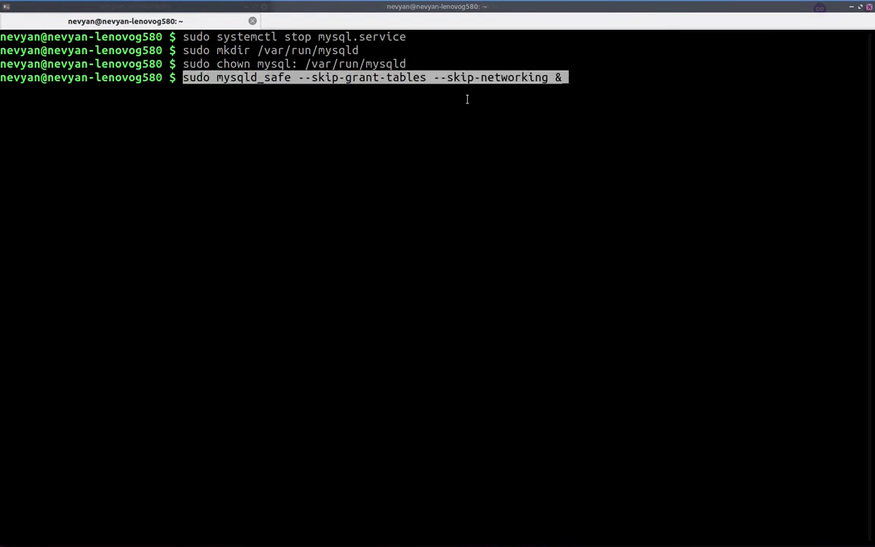
{"action": "key", "text": "Return"}
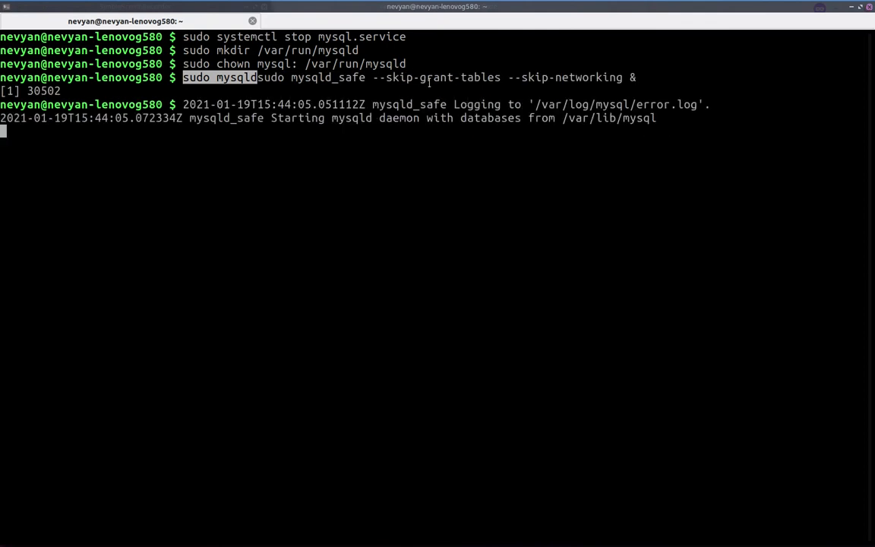
{"action": "double_click", "coordinate": [438, 76]}
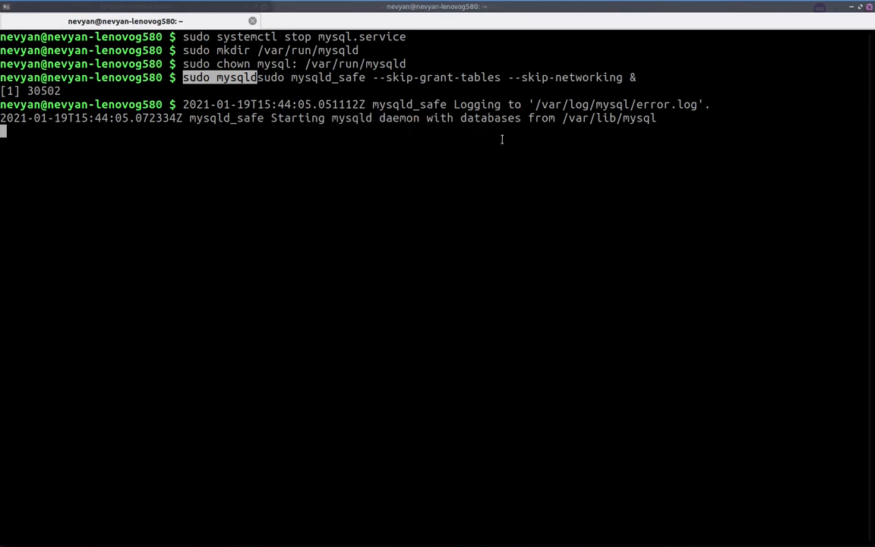
{"action": "key", "text": "Return"}
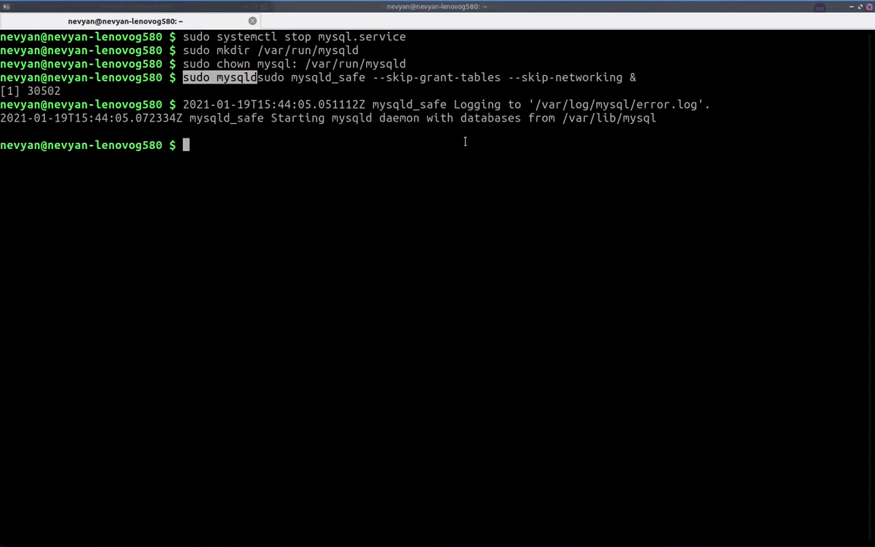
{"action": "mouse_move", "coordinate": [448, 131]}
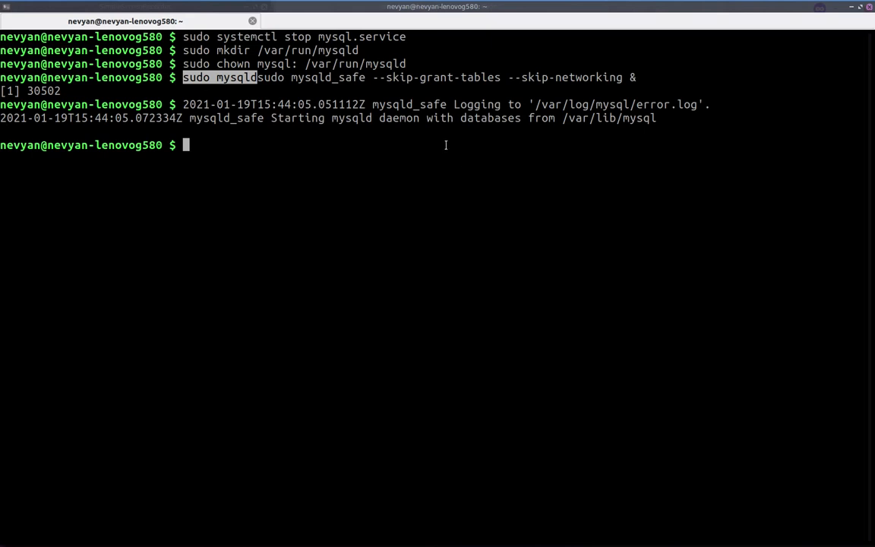
{"action": "mouse_move", "coordinate": [515, 126]}
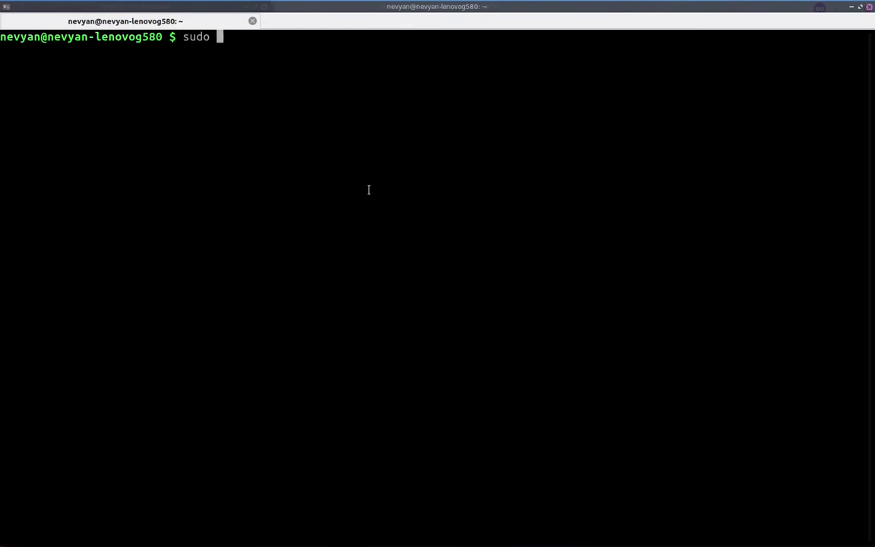
{"action": "type", "text": "mysql -u"}
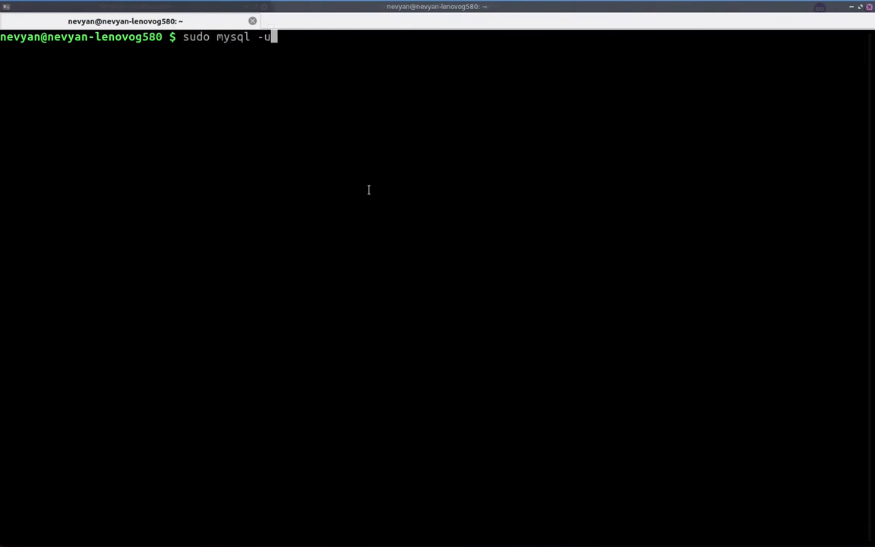
{"action": "key", "text": "Return"}
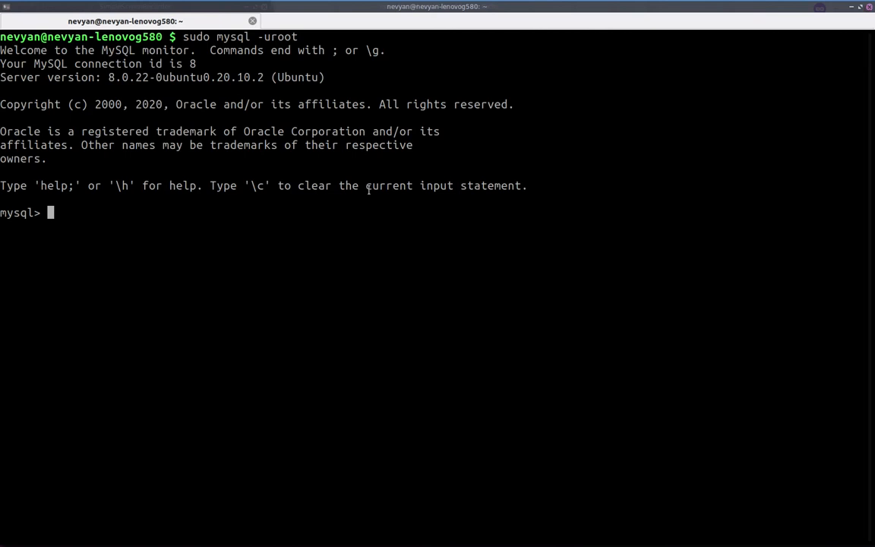
{"action": "mouse_move", "coordinate": [565, 100]}
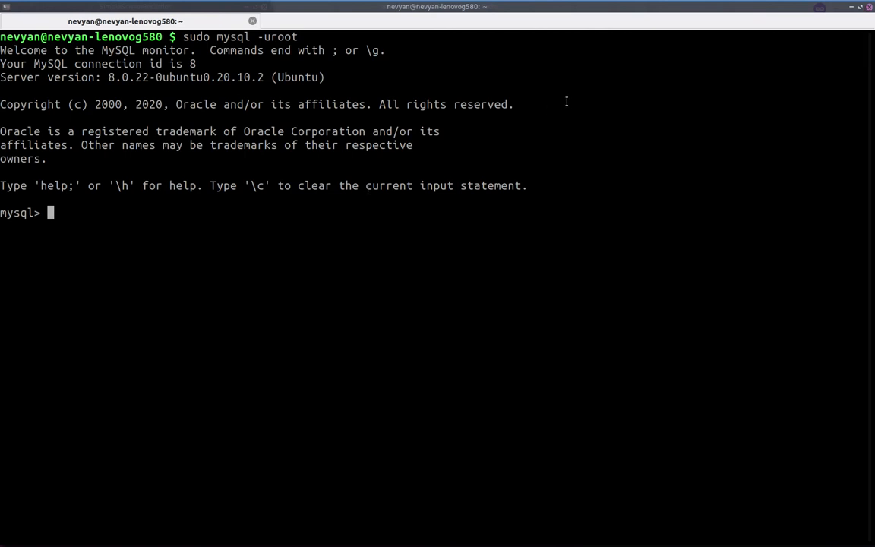
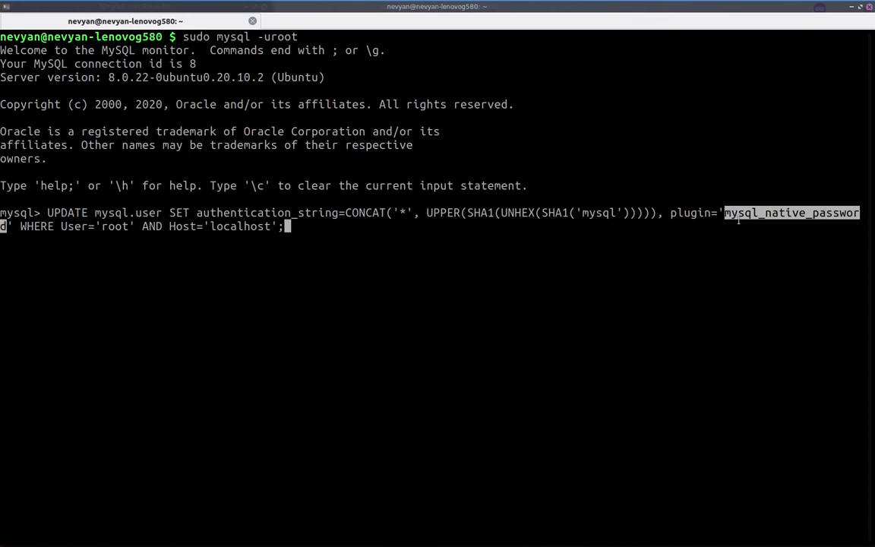
{"action": "mouse_move", "coordinate": [499, 222]}
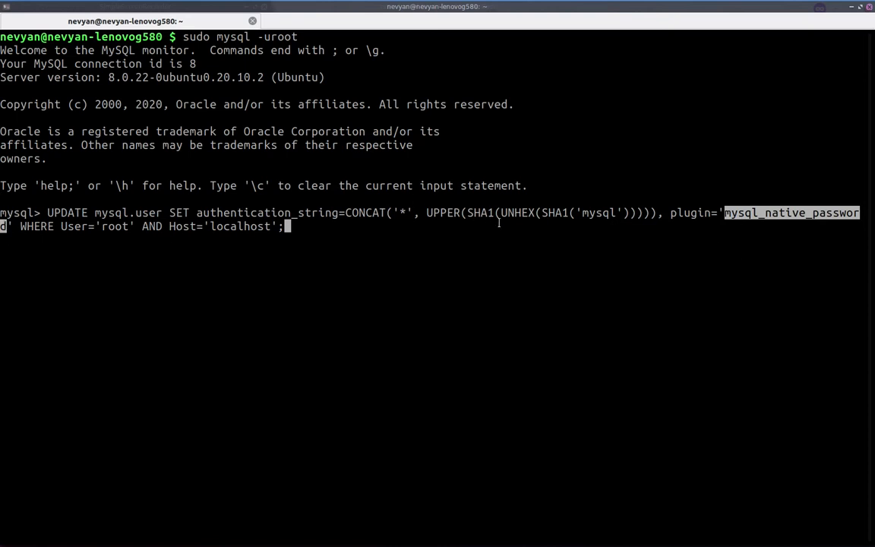
{"action": "mouse_move", "coordinate": [726, 222]}
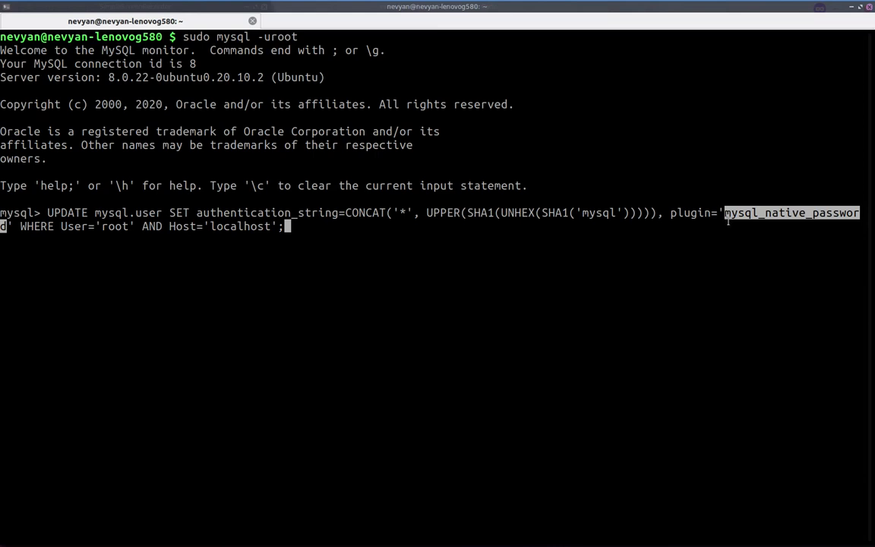
{"action": "mouse_move", "coordinate": [315, 237]}
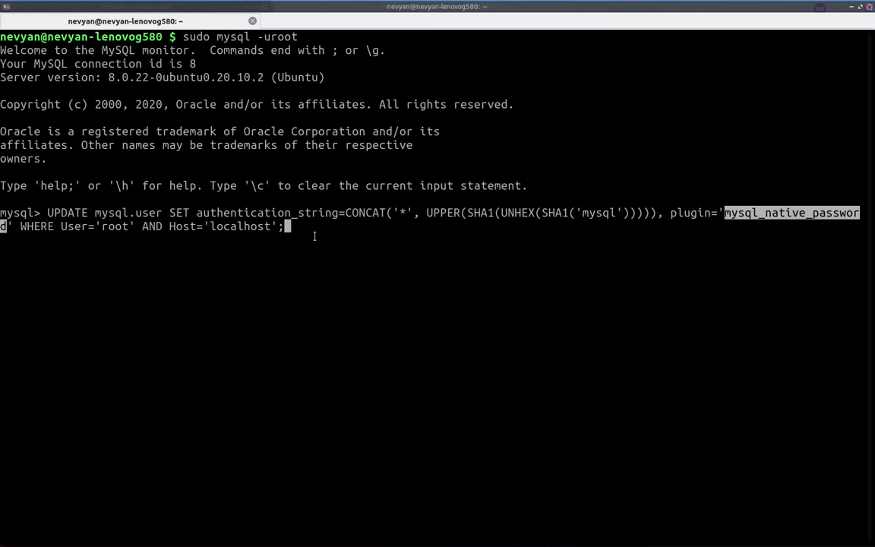
{"action": "mouse_move", "coordinate": [362, 231]}
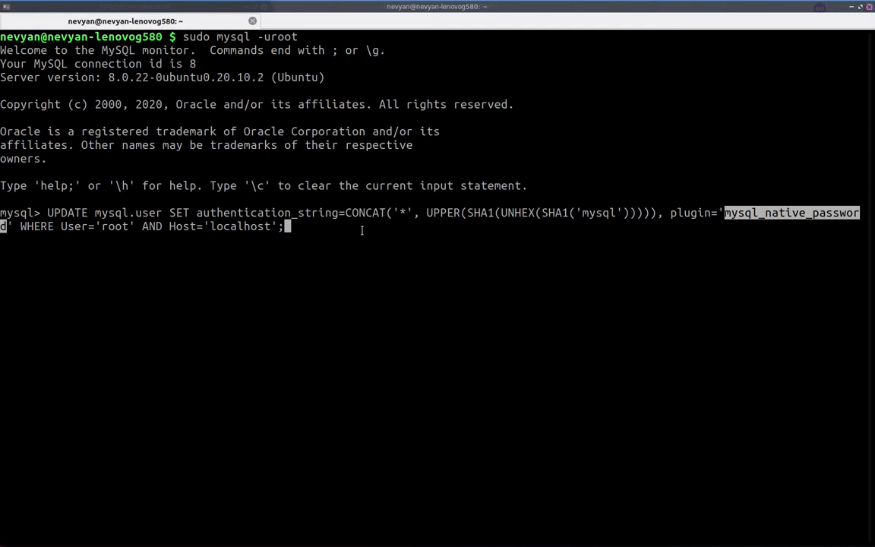
{"action": "key", "text": "Return"}
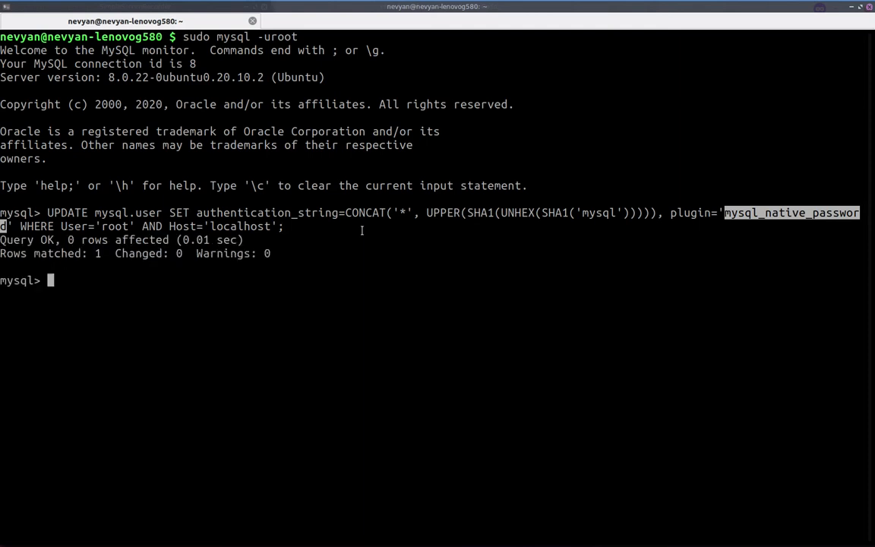
{"action": "type", "text": "exit"}
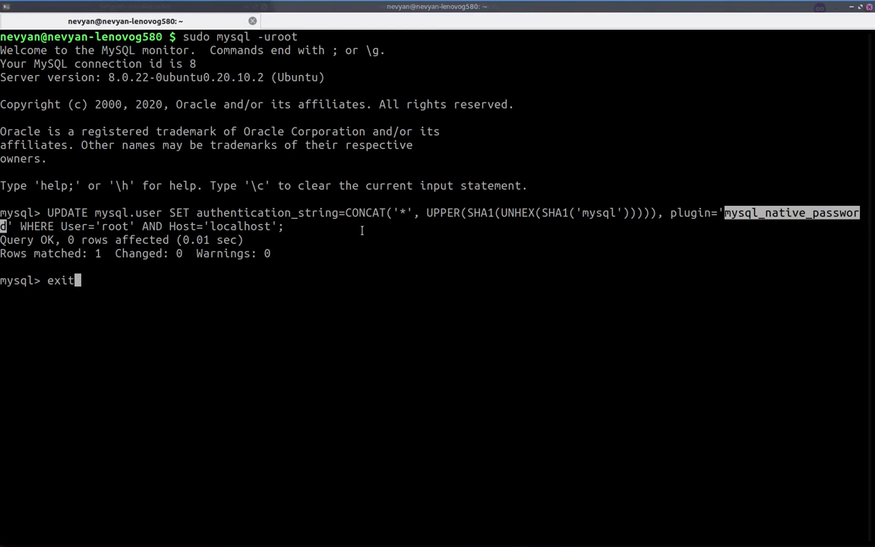
{"action": "key", "text": "Return"}
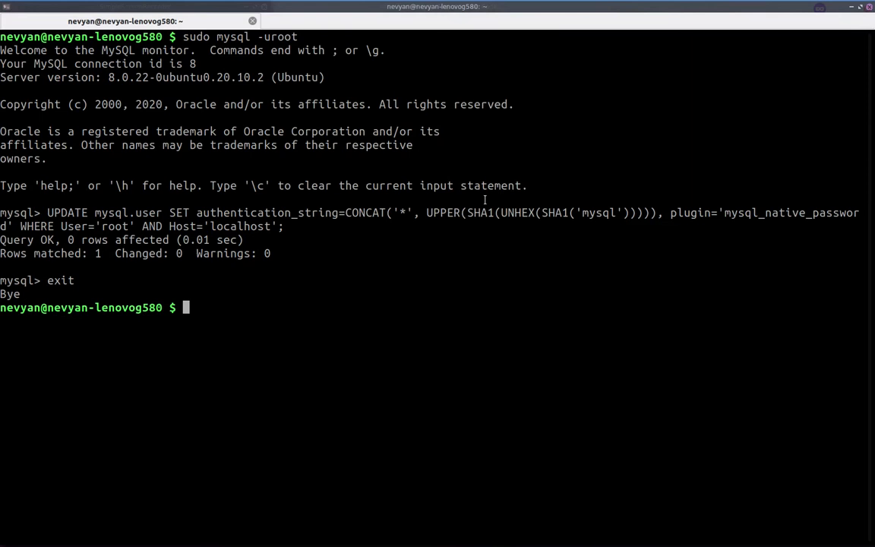
Shut down the daemon via mysqladmin on /var/run/mysqld/mysqld.sock, start mysql.service, and list the project files.
{"action": "type", "text": "sudo mysqladmin -S /var/run/mysqld/mysqld.sock shutdown"}
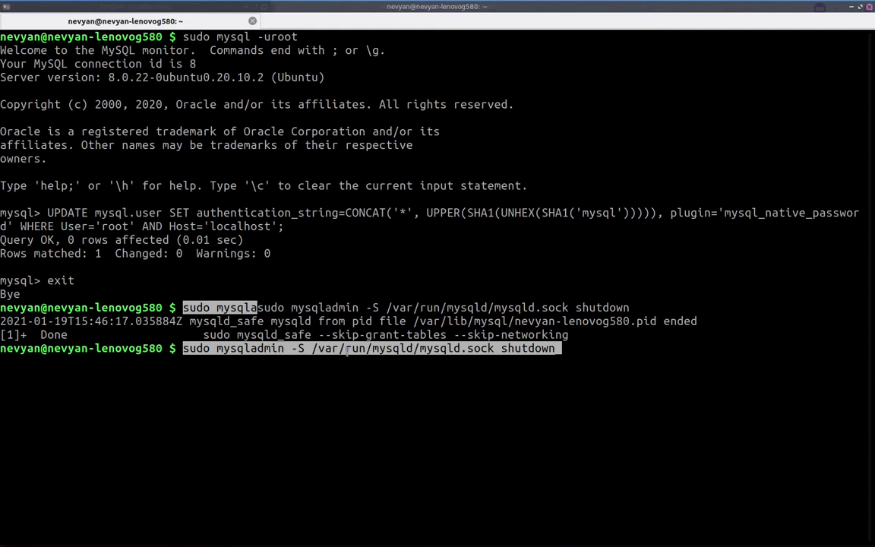
{"action": "type", "text": "clear"}
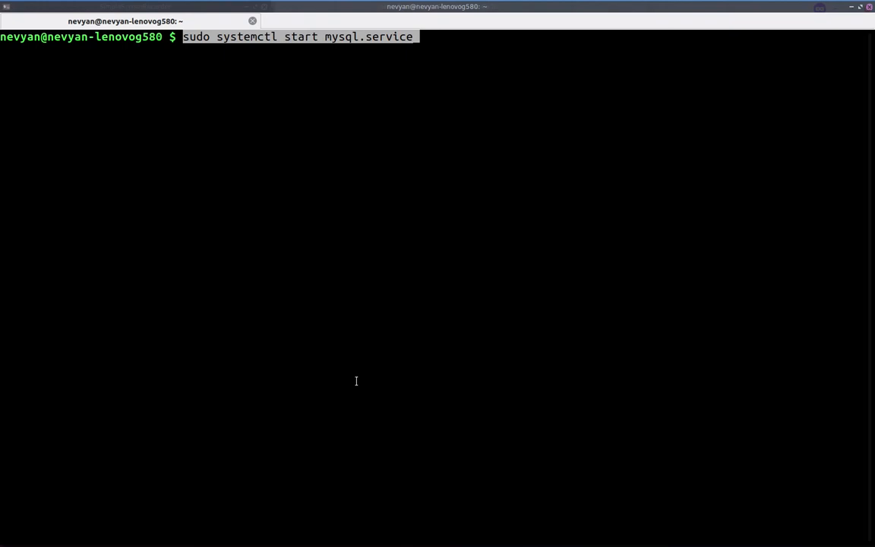
{"action": "key", "text": "Return"}
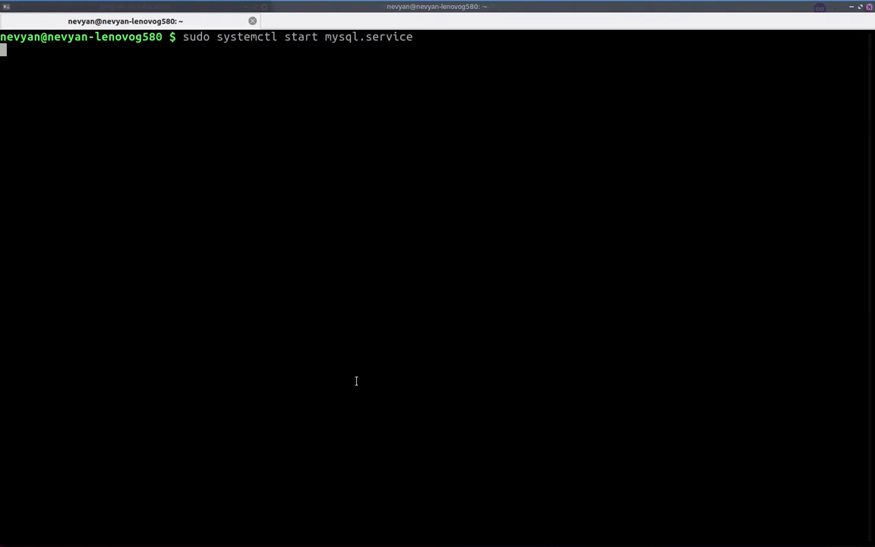
{"action": "key", "text": "Return"}
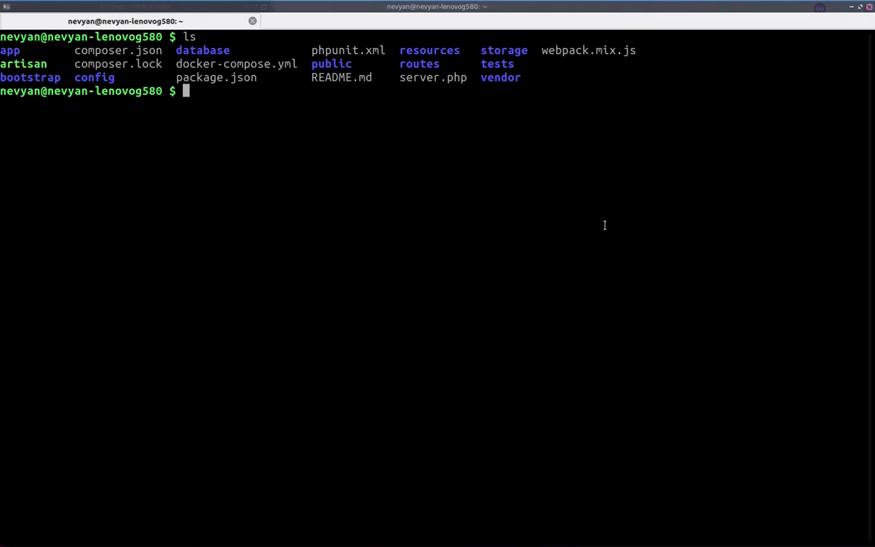
Run 'php artisan migrate' creating the users, password resets and failed jobs tables.
{"action": "type", "text": "php a"}
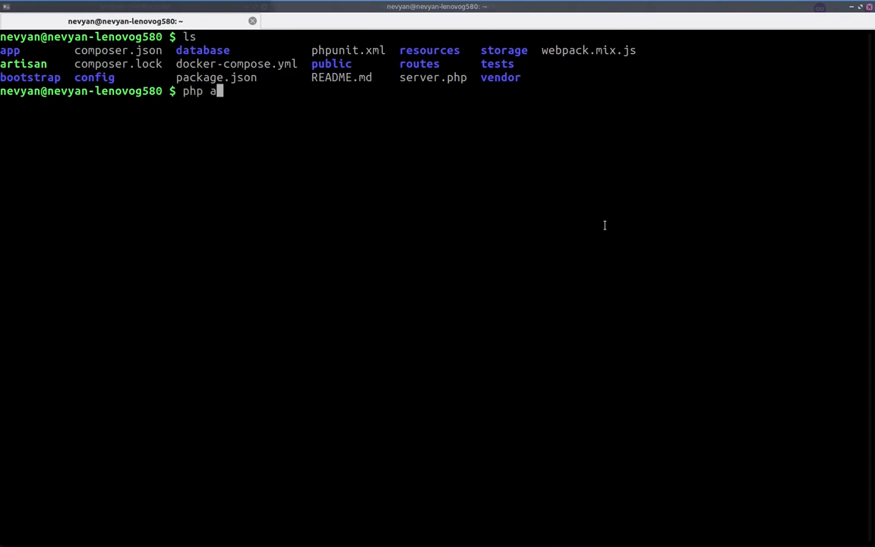
{"action": "type", "text": "rtisan mi"}
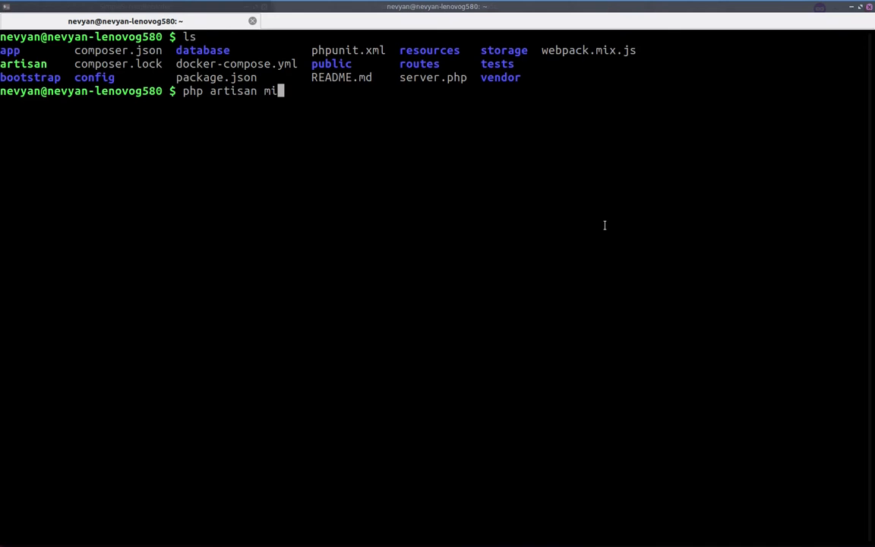
{"action": "key", "text": "Return"}
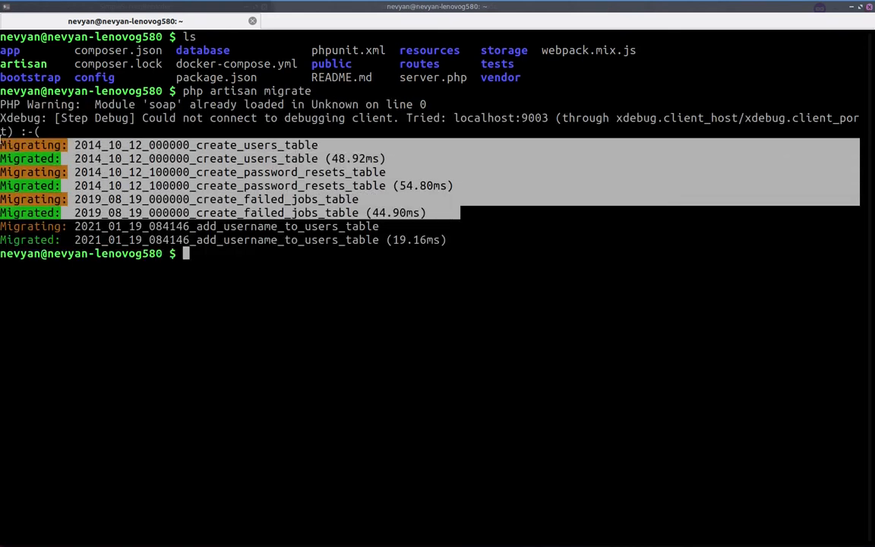
{"action": "left_click", "coordinate": [465, 176]}
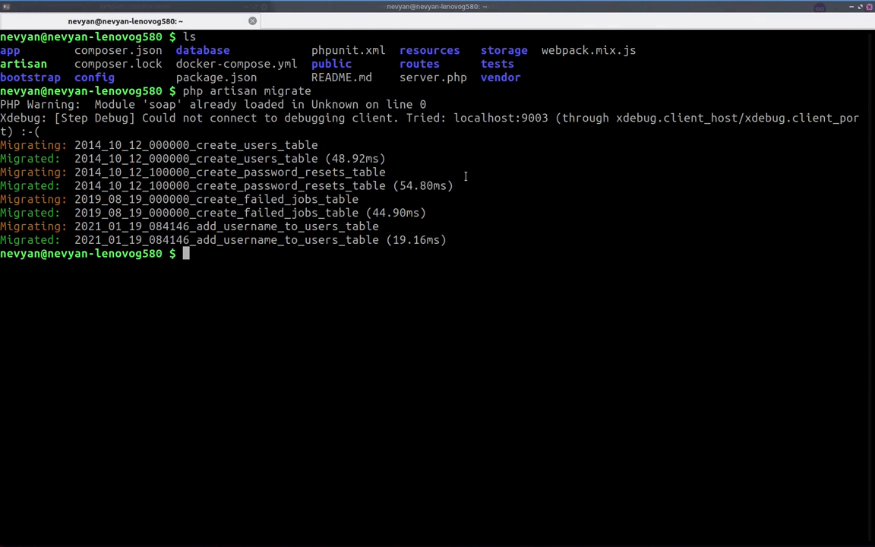
Log in with 'mysql -u root -p' and run 'show databases'.
{"action": "type", "text": "mysql -u ro"}
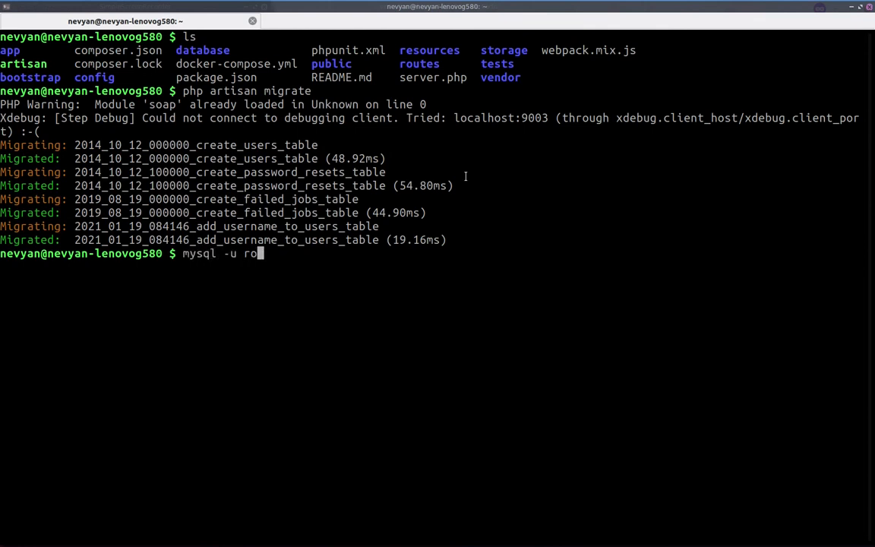
{"action": "key", "text": "Return"}
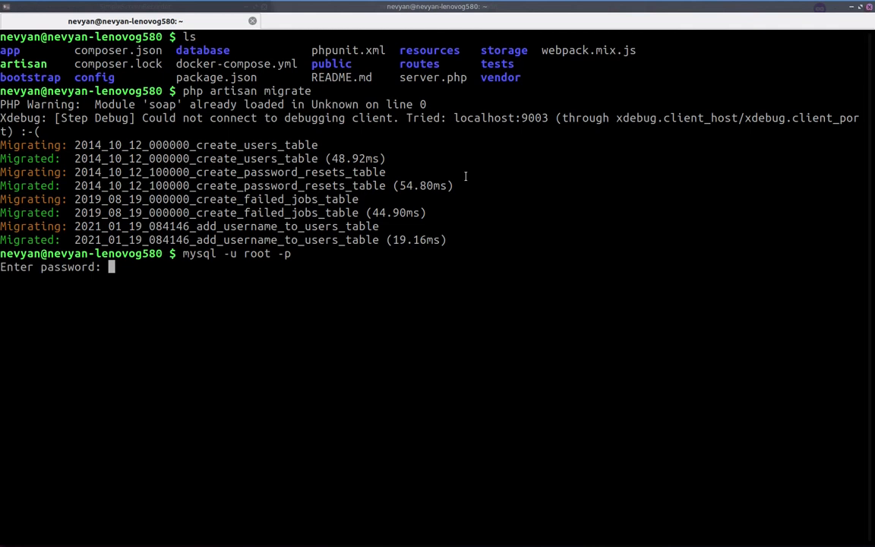
{"action": "key", "text": "Return"}
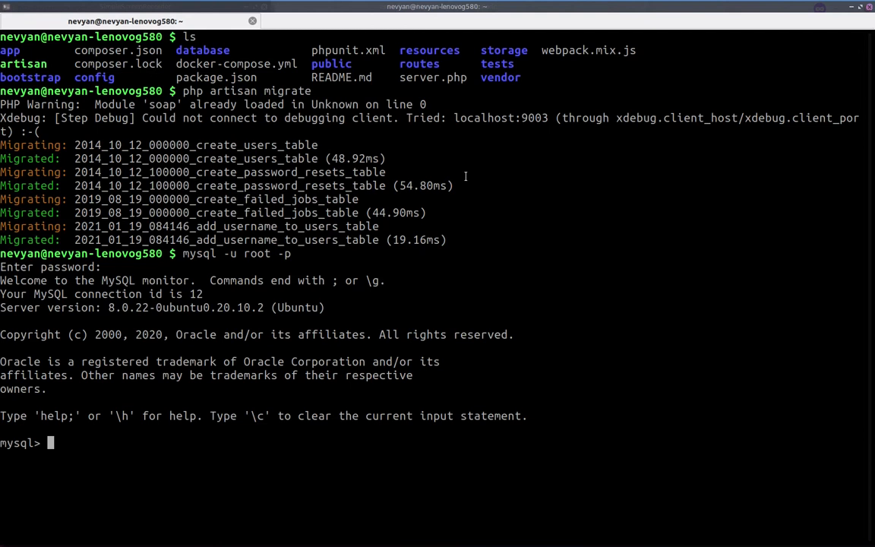
{"action": "type", "text": "show d"}
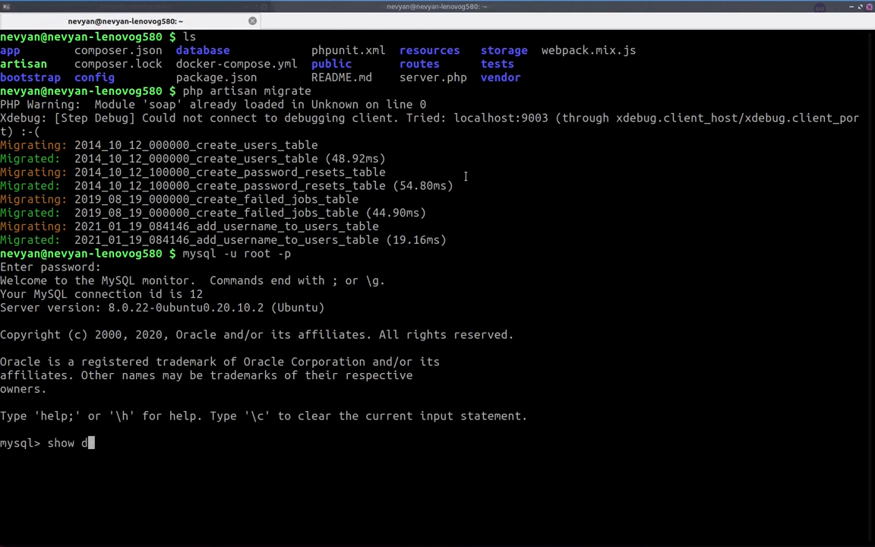
{"action": "key", "text": "Return"}
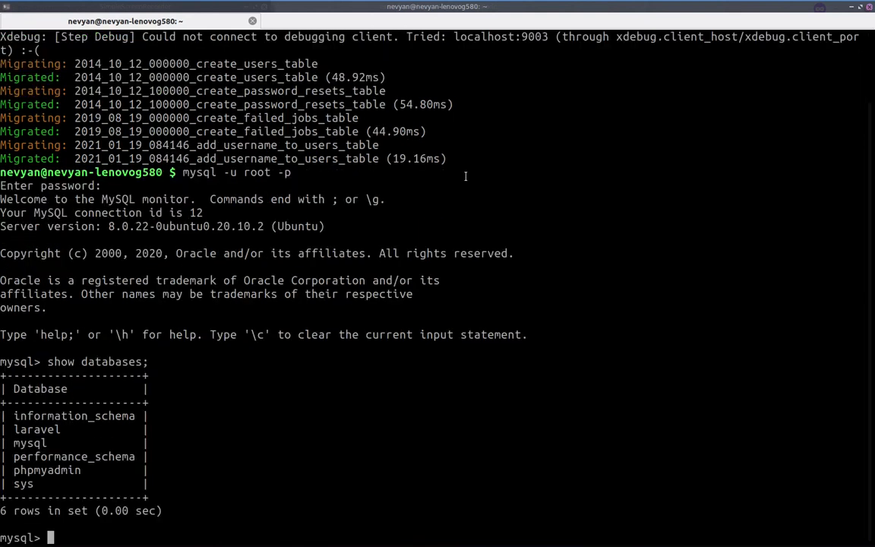
Switch to the laravel database and list its tables (failed_jobs, migrations, password_resets, users).
{"action": "type", "text": "cd"}
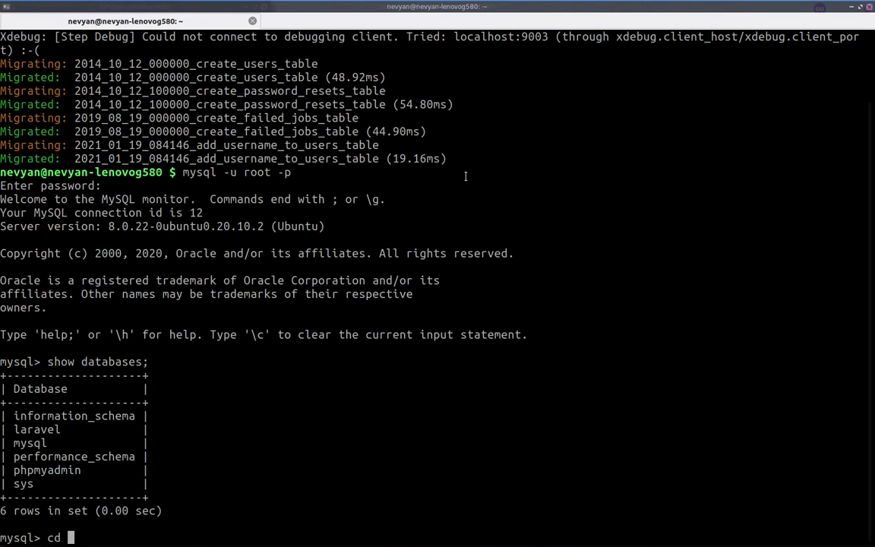
{"action": "key", "text": "BackSpace"}
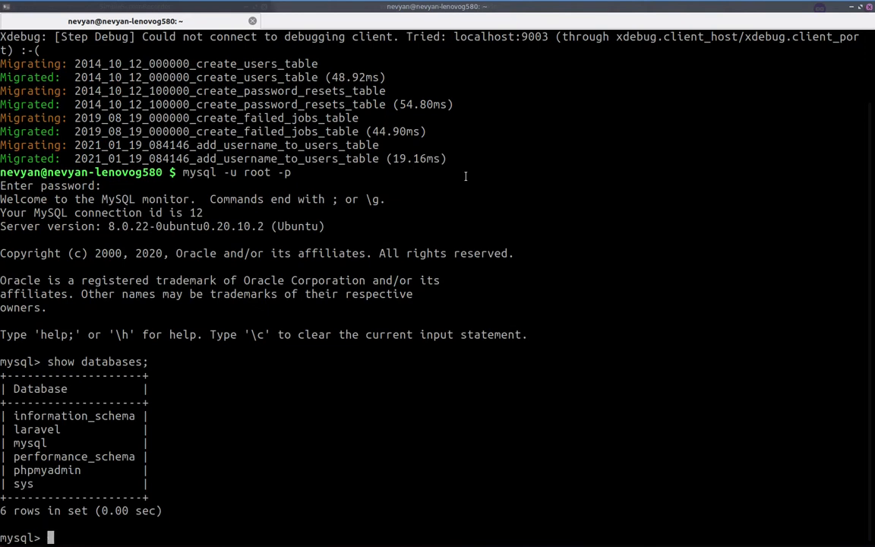
{"action": "type", "text": "use lara"}
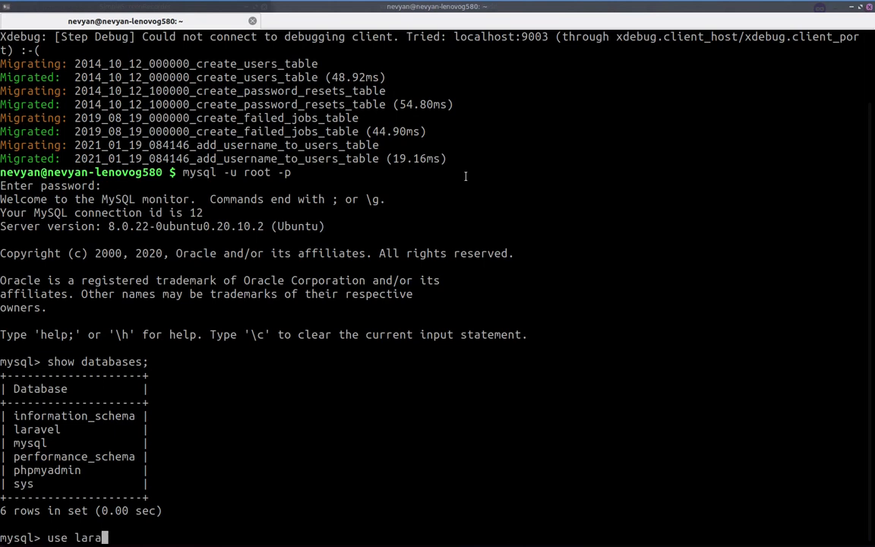
{"action": "key", "text": "Return"}
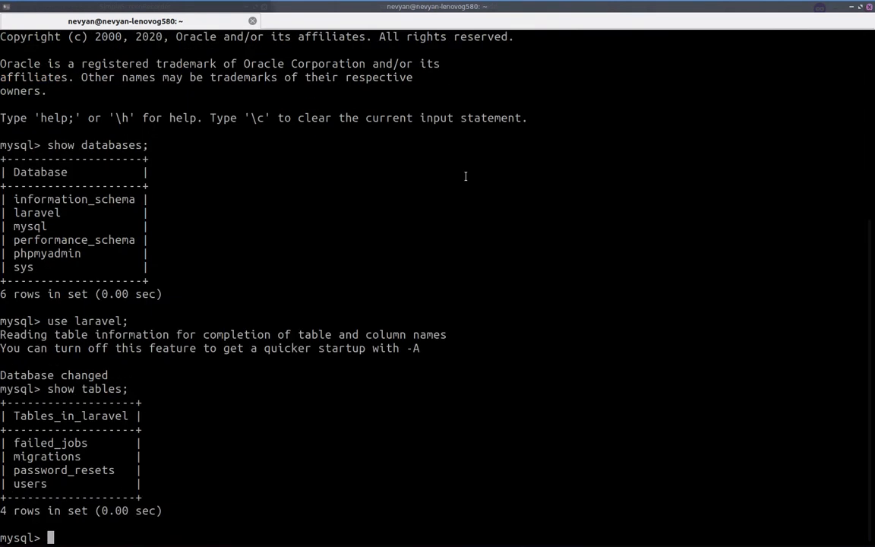
{"action": "mouse_move", "coordinate": [54, 484]}
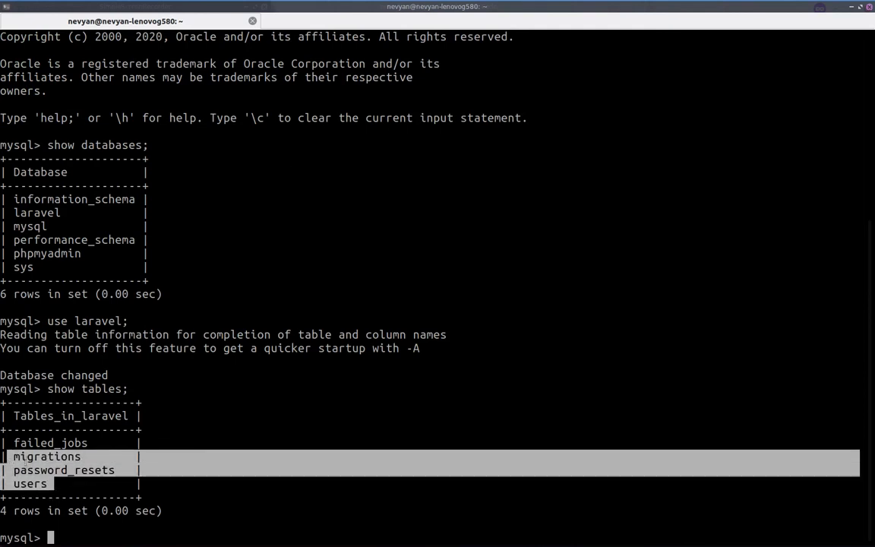
{"action": "left_click", "coordinate": [441, 427]}
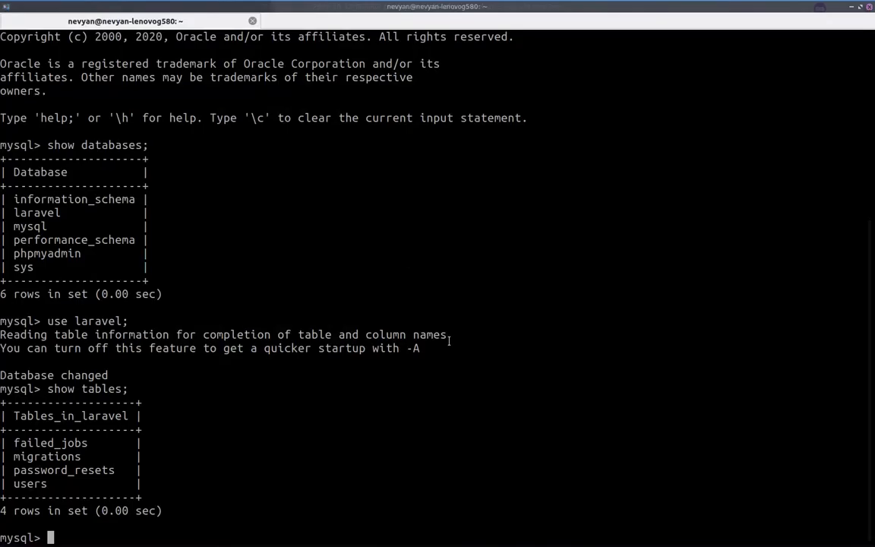
{"action": "type", "text": "desc"}
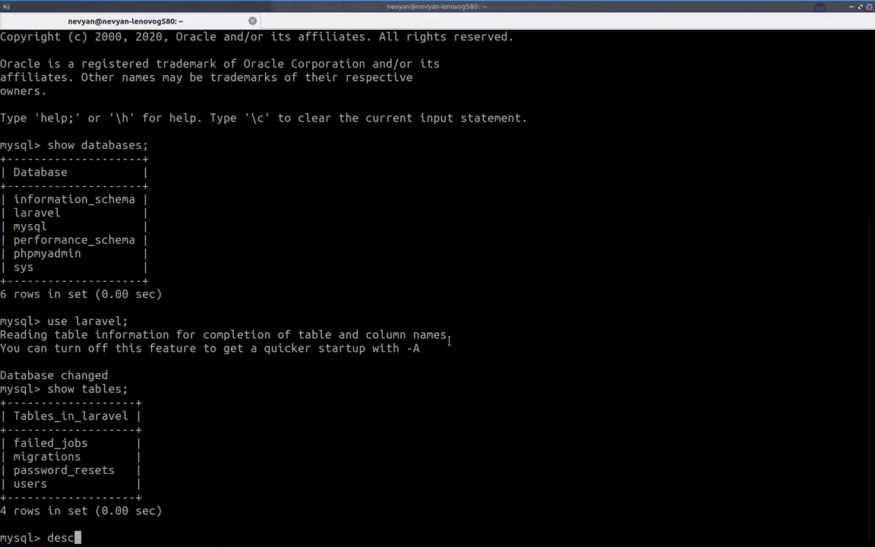